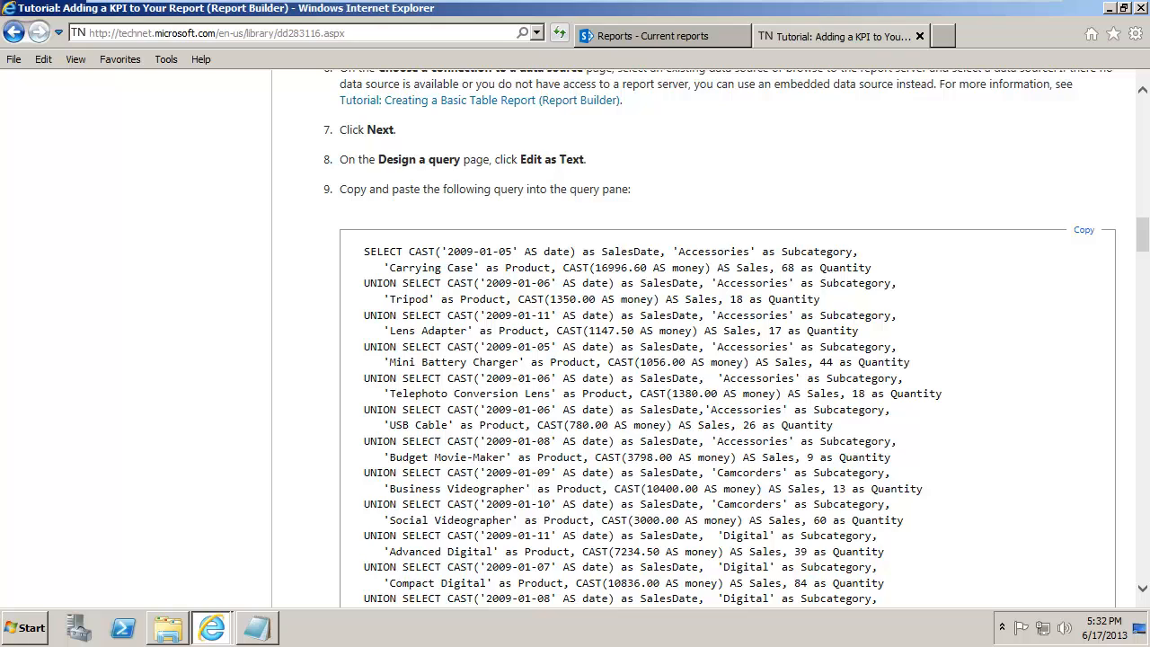
{"action": "mouse_move", "coordinate": [388, 125]}
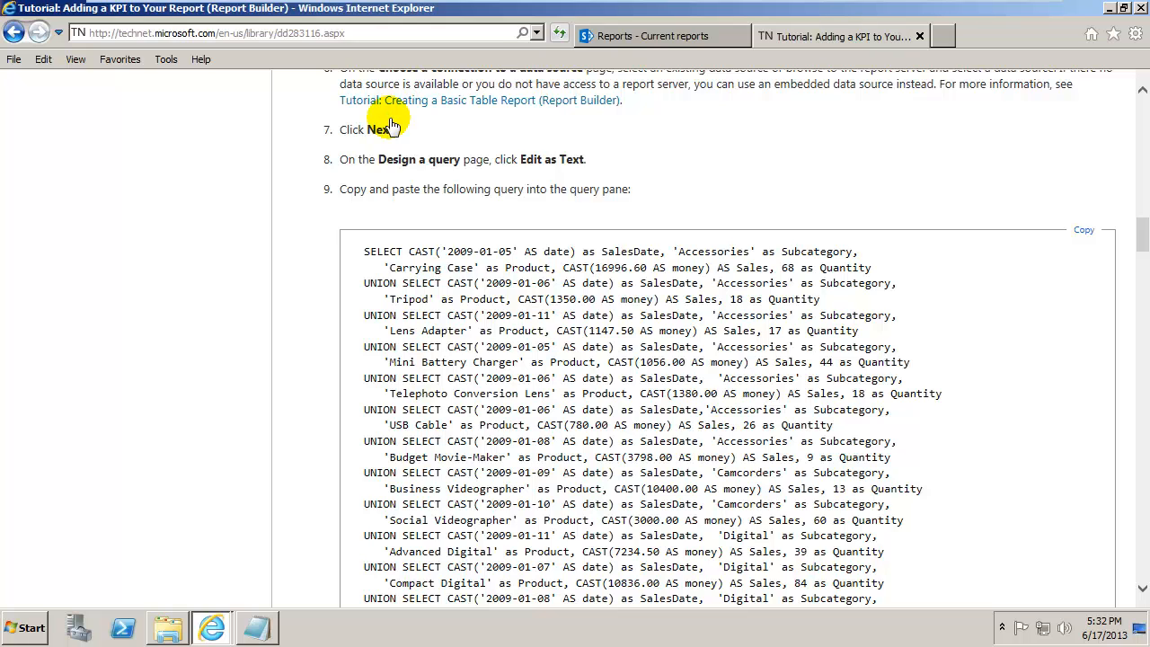
Switch from the TechNet tutorial to the SharePoint 'Reports - Current reports' library page
{"action": "left_click", "coordinate": [661, 36]}
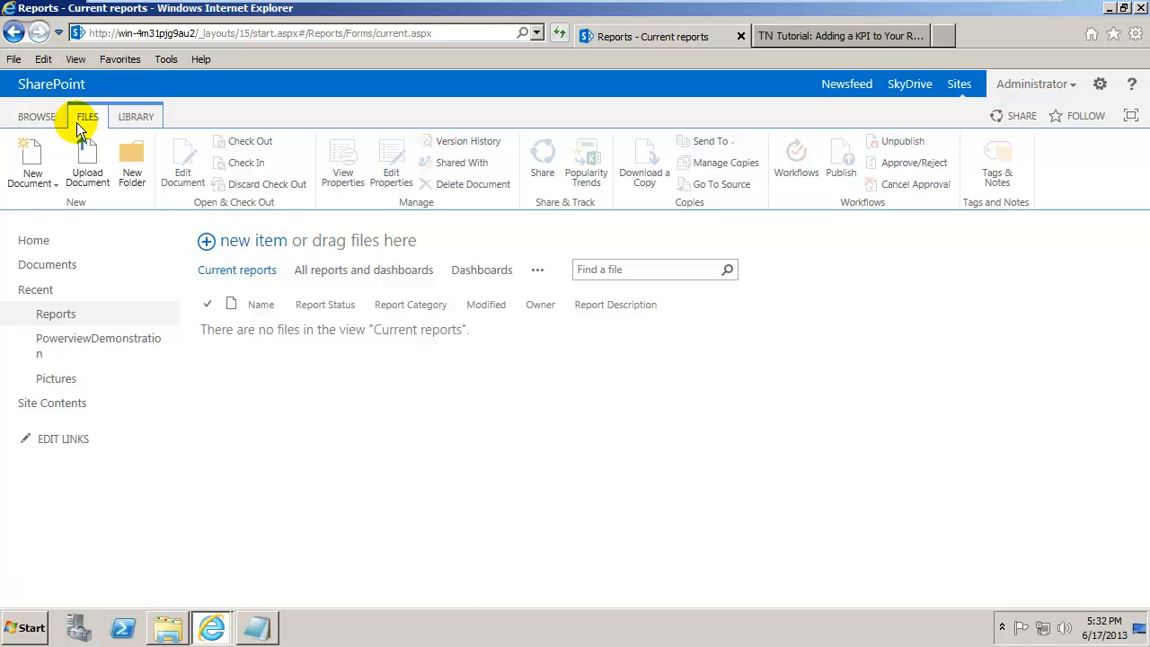
Launch Microsoft SQL Server 2012 Report Builder 3.0 via New Document and the Start menu's All Programs
{"action": "left_click", "coordinate": [32, 161]}
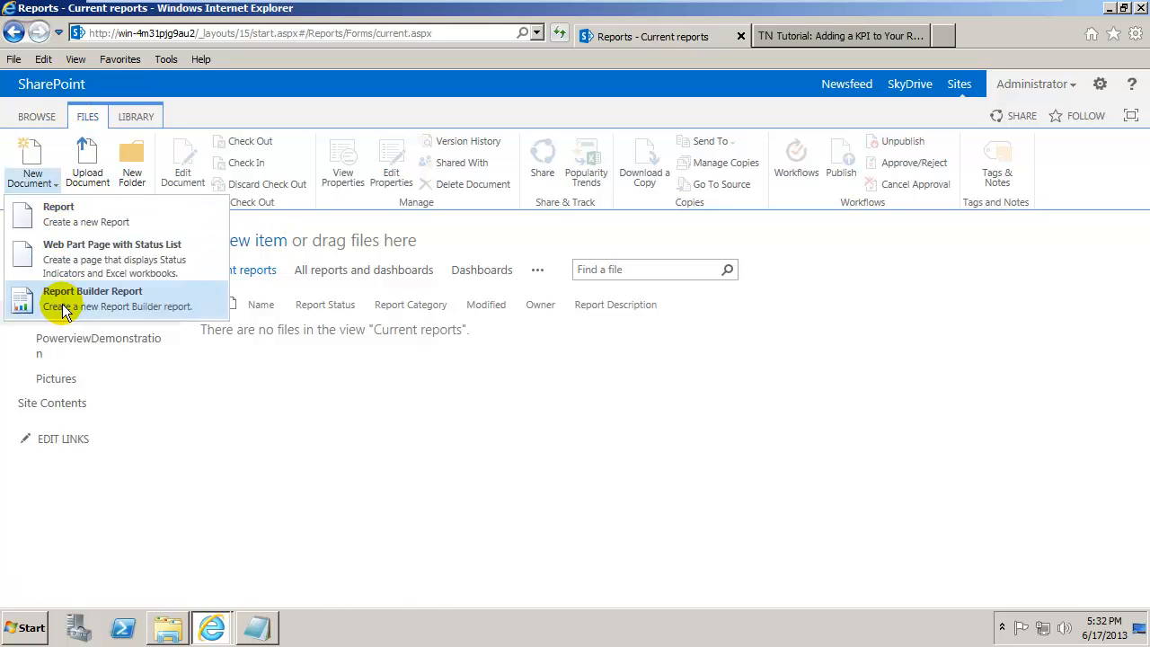
{"action": "left_click", "coordinate": [25, 625]}
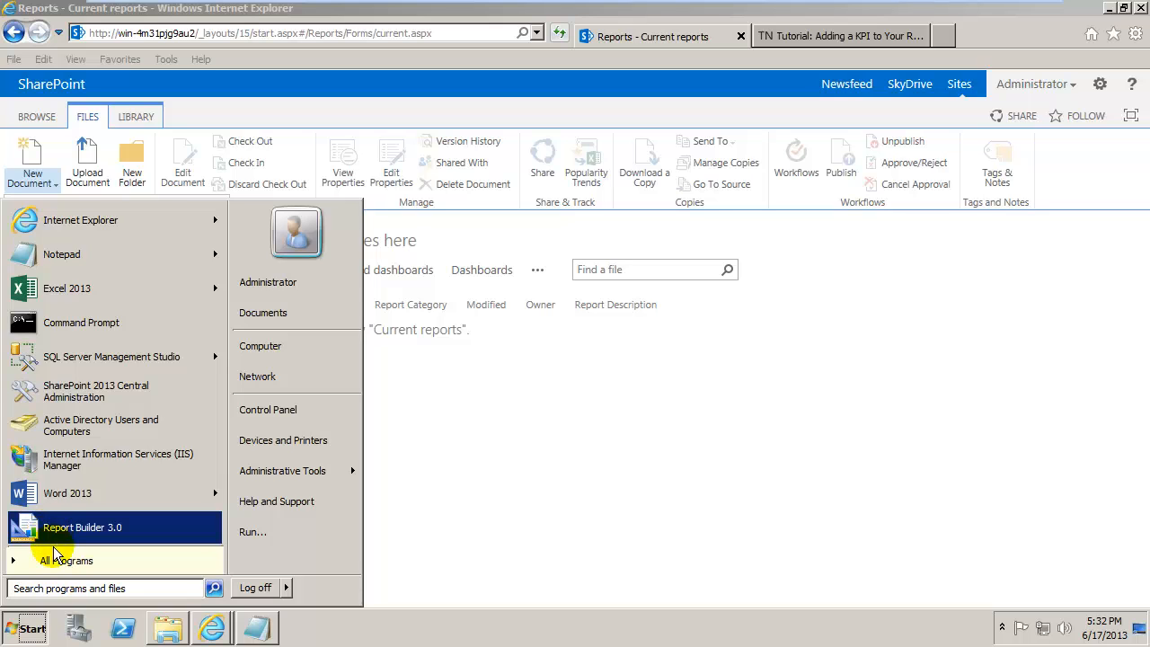
{"action": "left_click", "coordinate": [67, 561]}
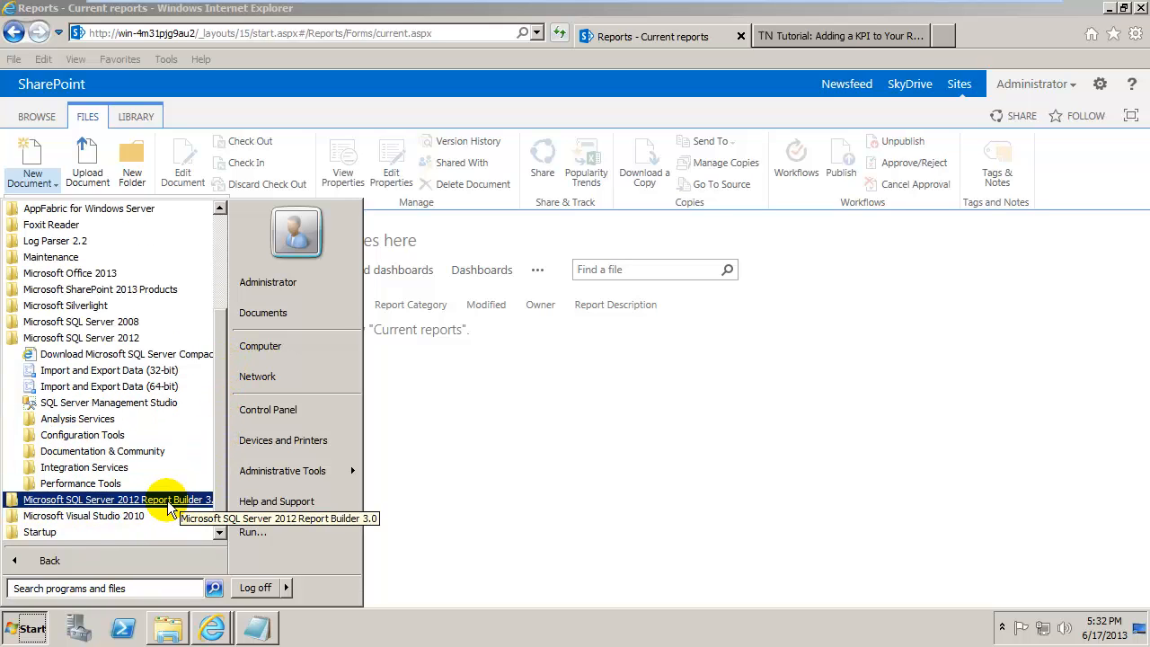
{"action": "left_click", "coordinate": [118, 500]}
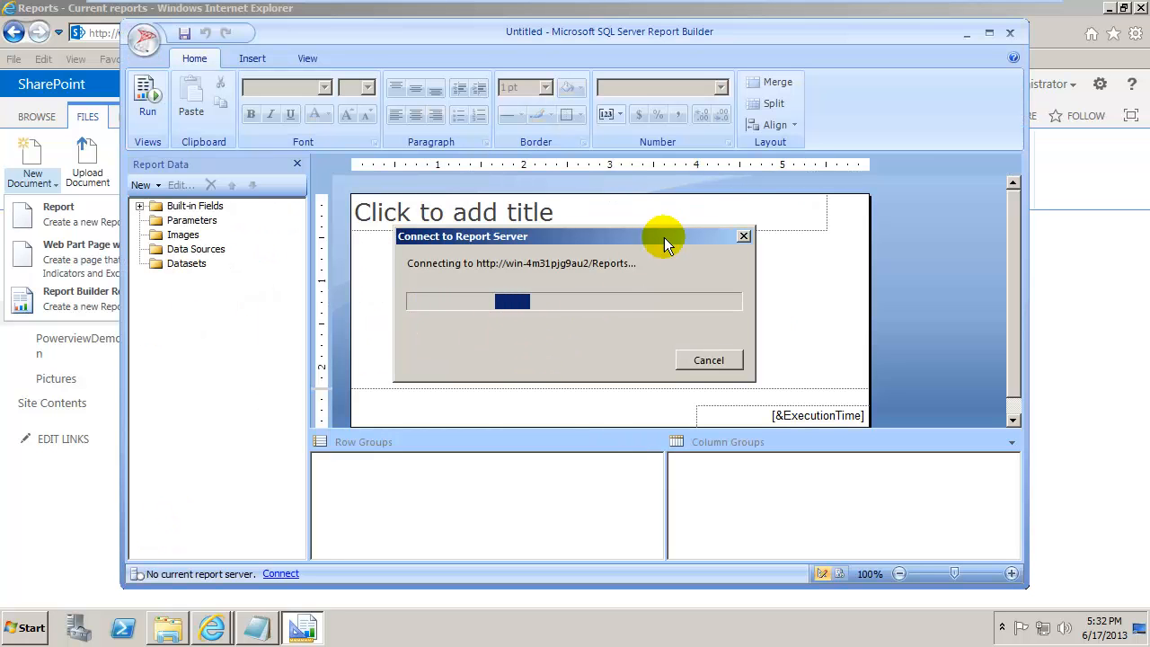
{"action": "mouse_move", "coordinate": [572, 286]}
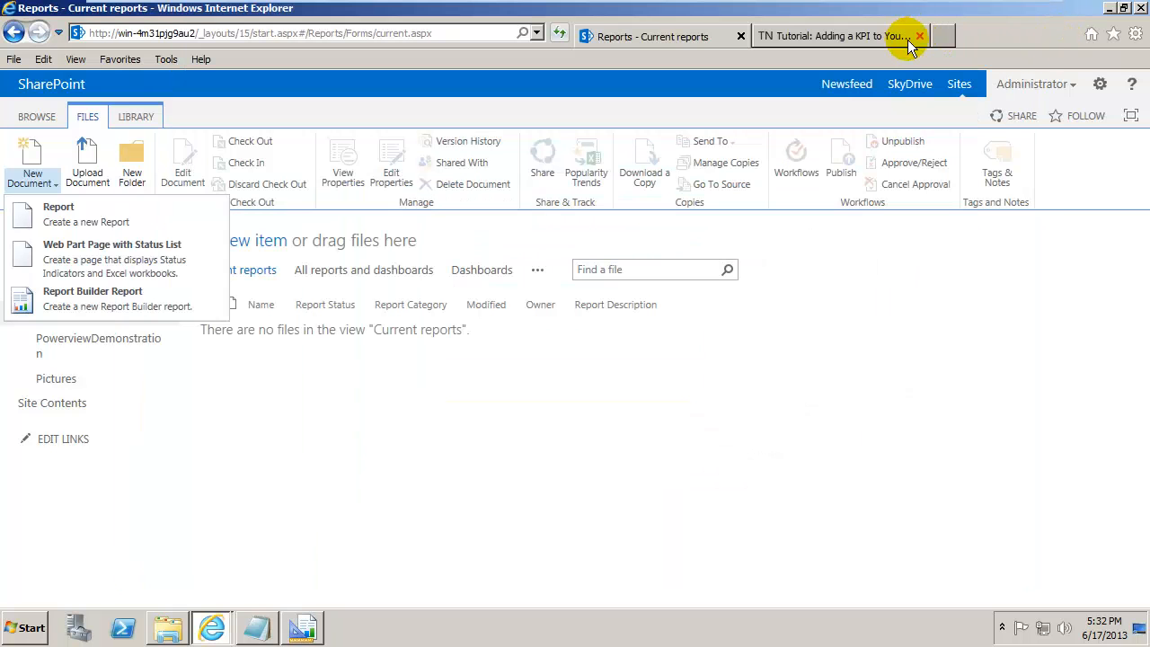
Return to the TechNet tutorial and scroll to the Design a query step with the SQL query
{"action": "left_click", "coordinate": [840, 36]}
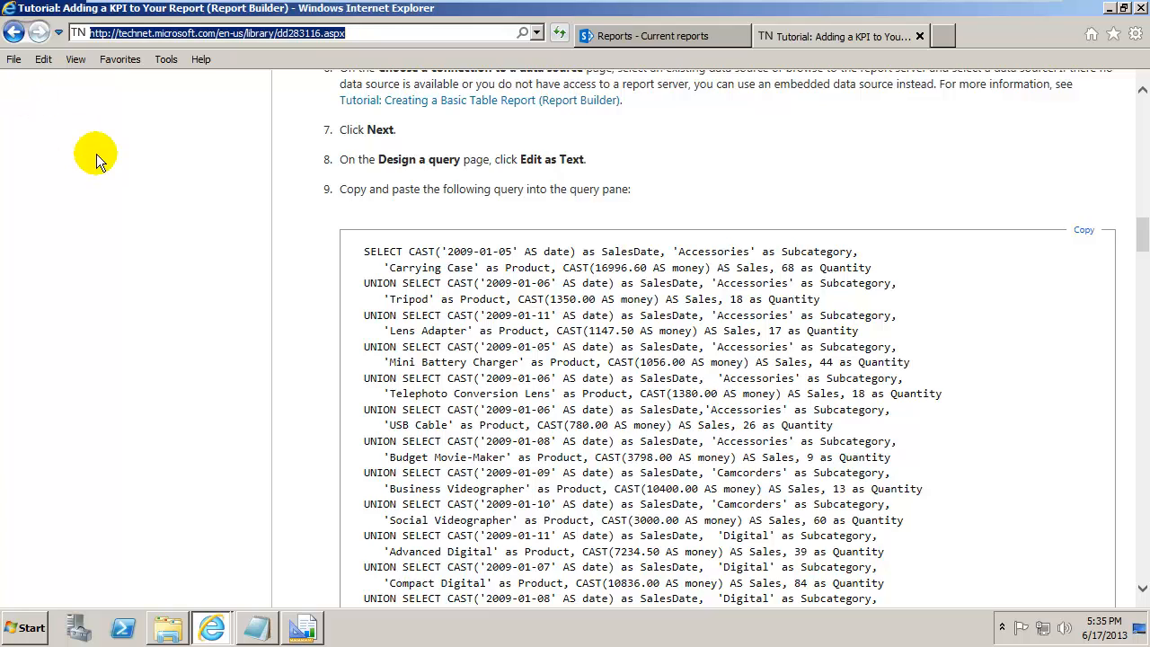
{"action": "mouse_move", "coordinate": [1142, 240]}
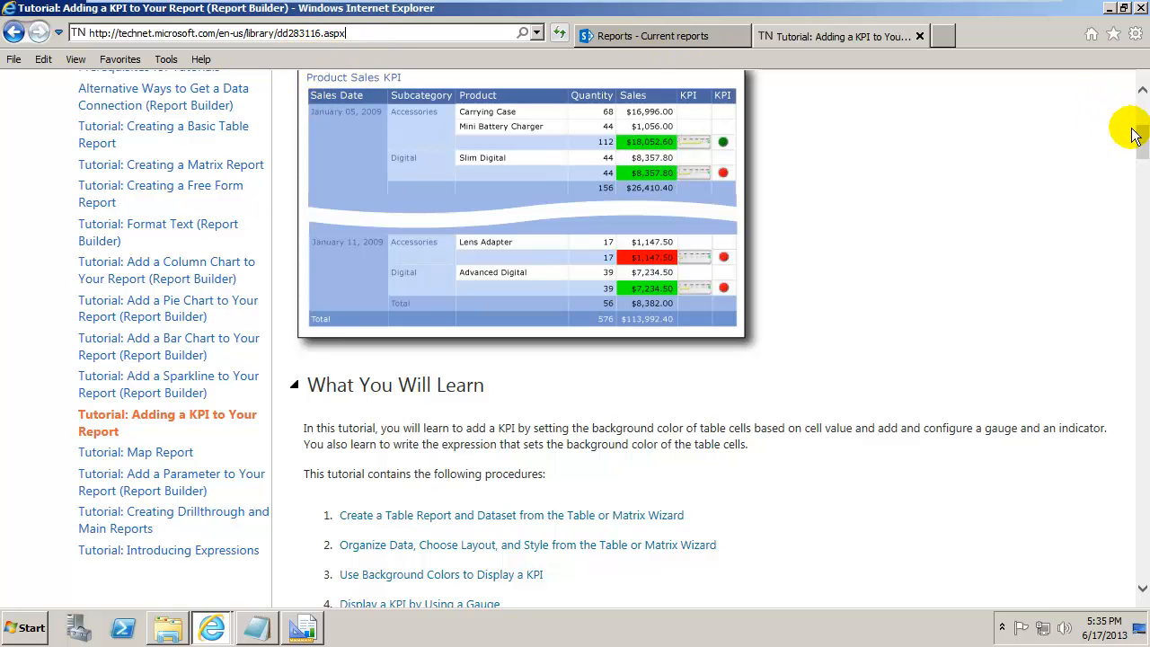
{"action": "scroll", "scroll_direction": "down", "scroll_amount": 3}
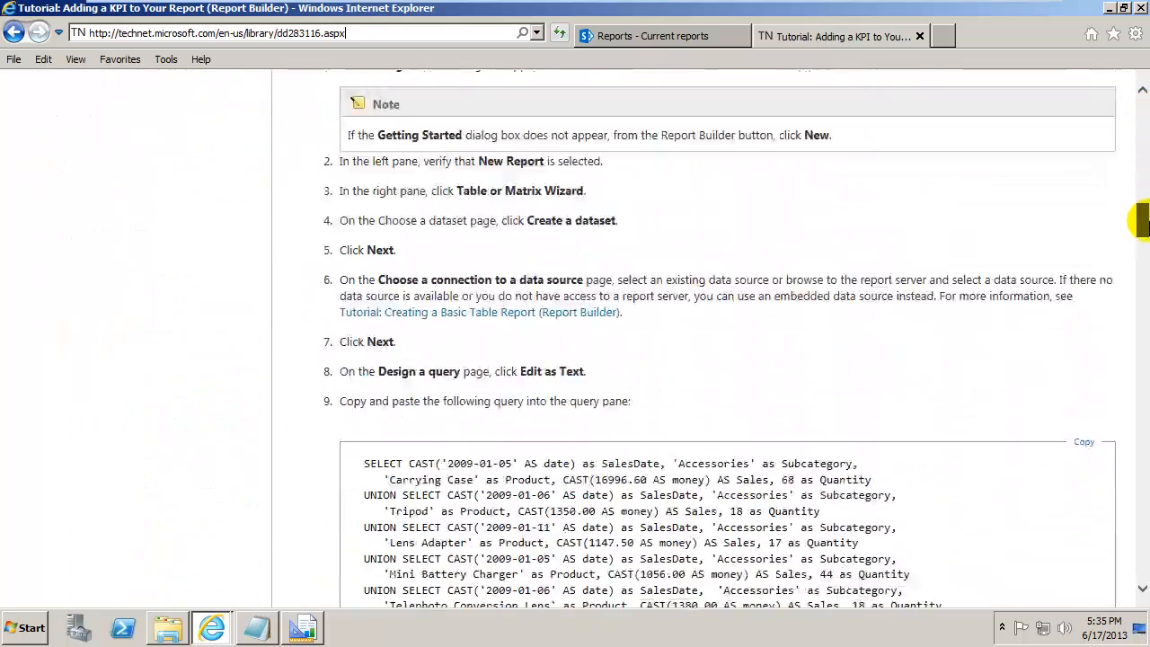
{"action": "scroll", "scroll_direction": "down", "scroll_amount": 3}
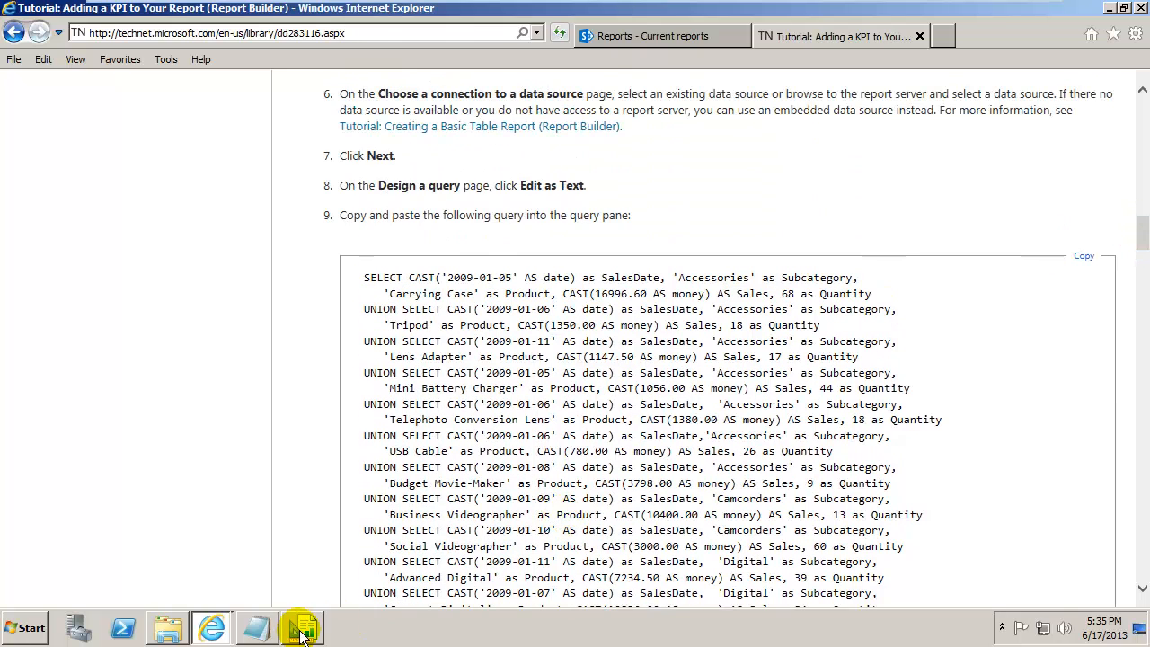
Bring Report Builder forward and start the Table or Matrix Wizard from Getting Started
{"action": "left_click", "coordinate": [302, 625]}
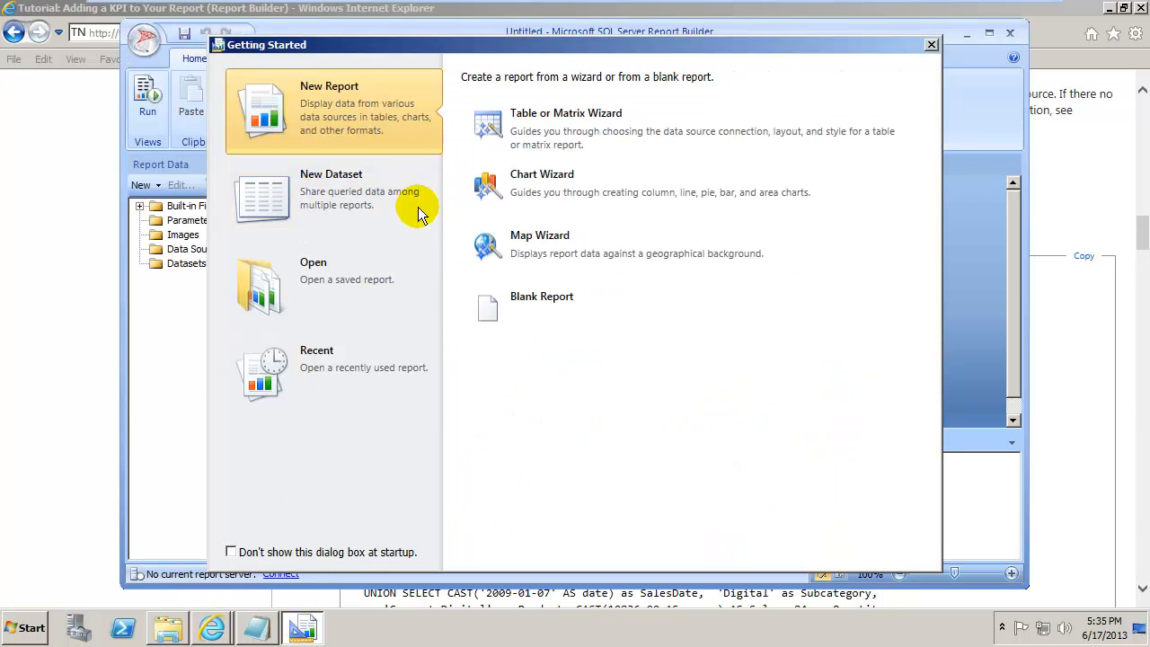
{"action": "mouse_move", "coordinate": [375, 124]}
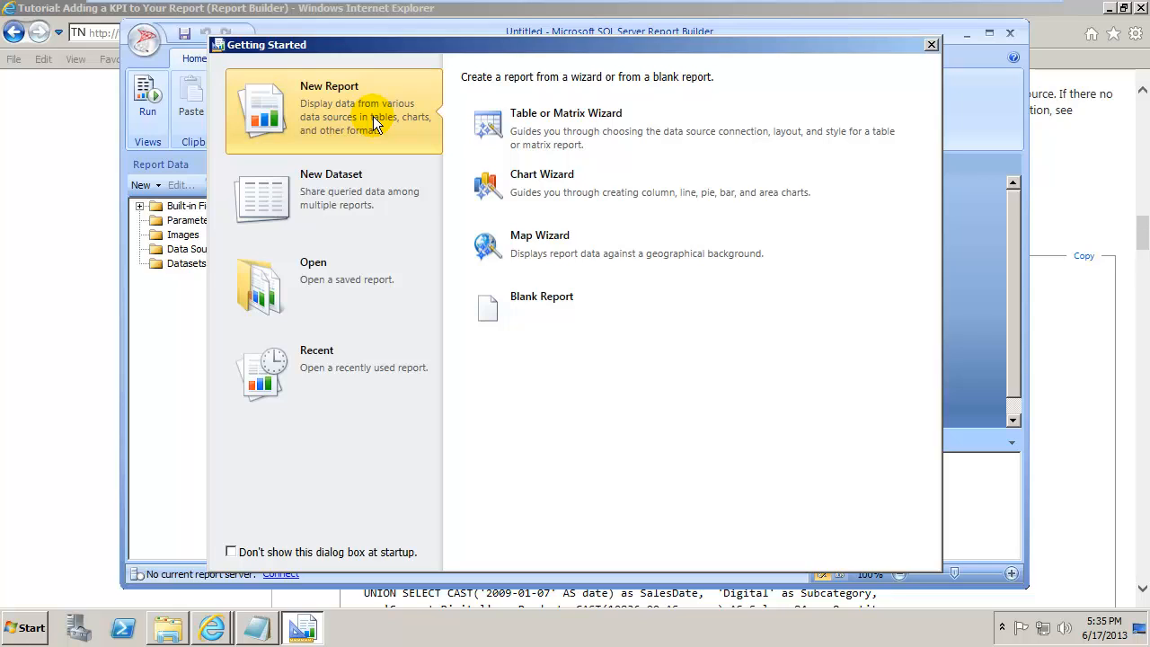
{"action": "mouse_move", "coordinate": [575, 129]}
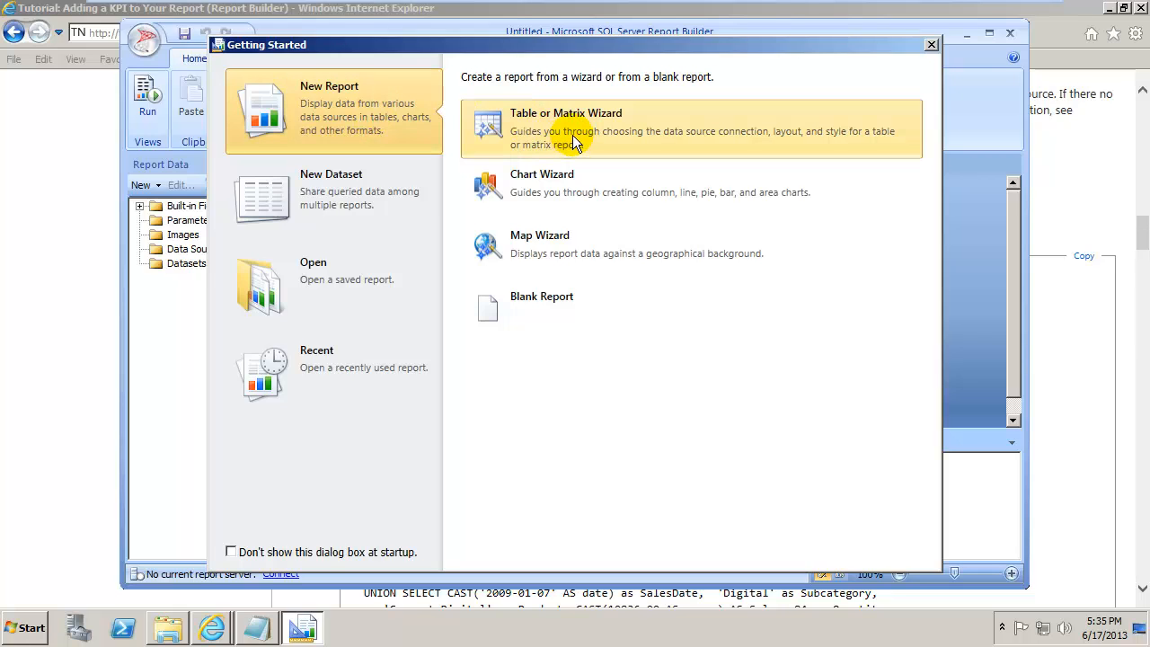
{"action": "left_click", "coordinate": [566, 130]}
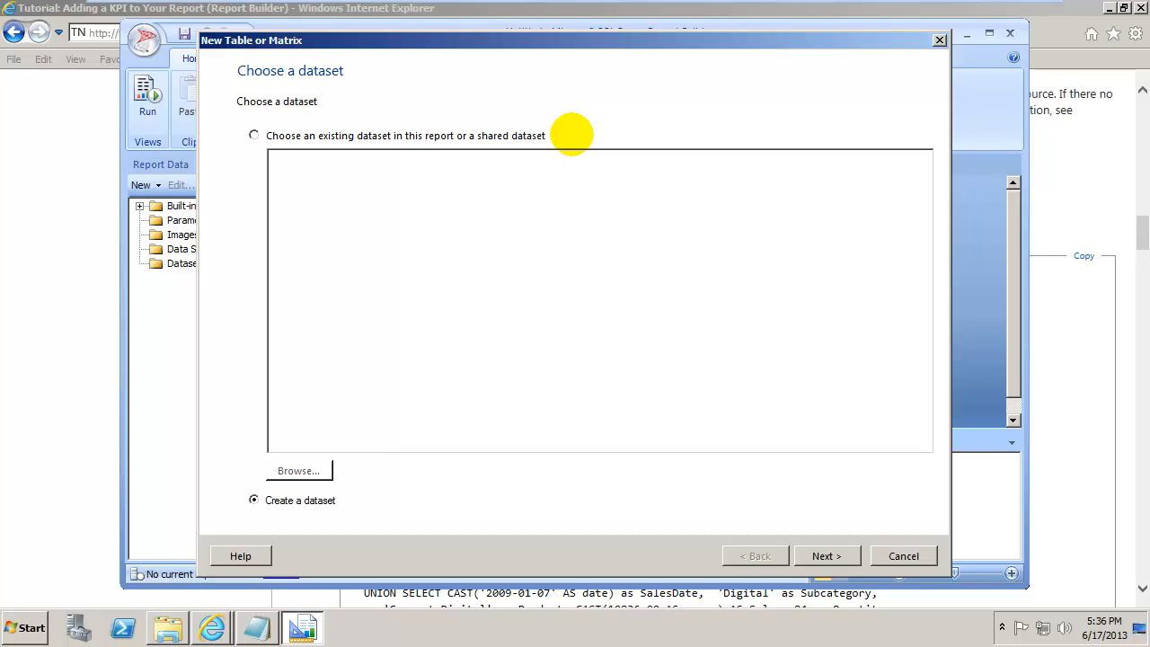
{"action": "mouse_move", "coordinate": [836, 584]}
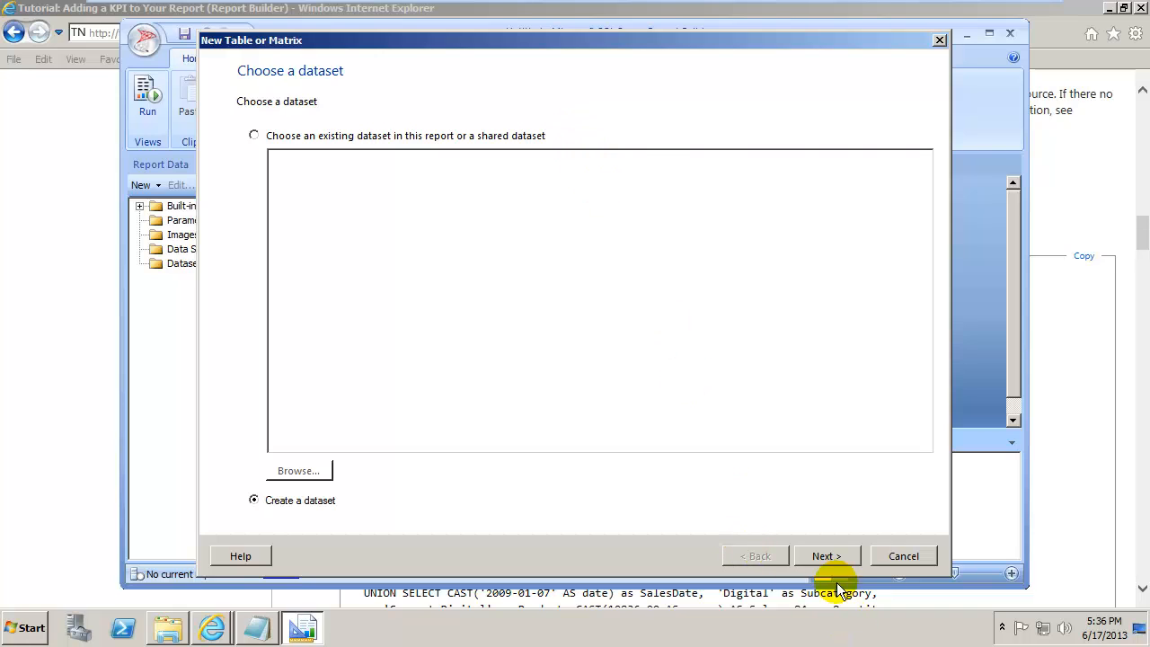
Continue the wizard with Create a dataset selected to reach the data source step
{"action": "left_click", "coordinate": [824, 555]}
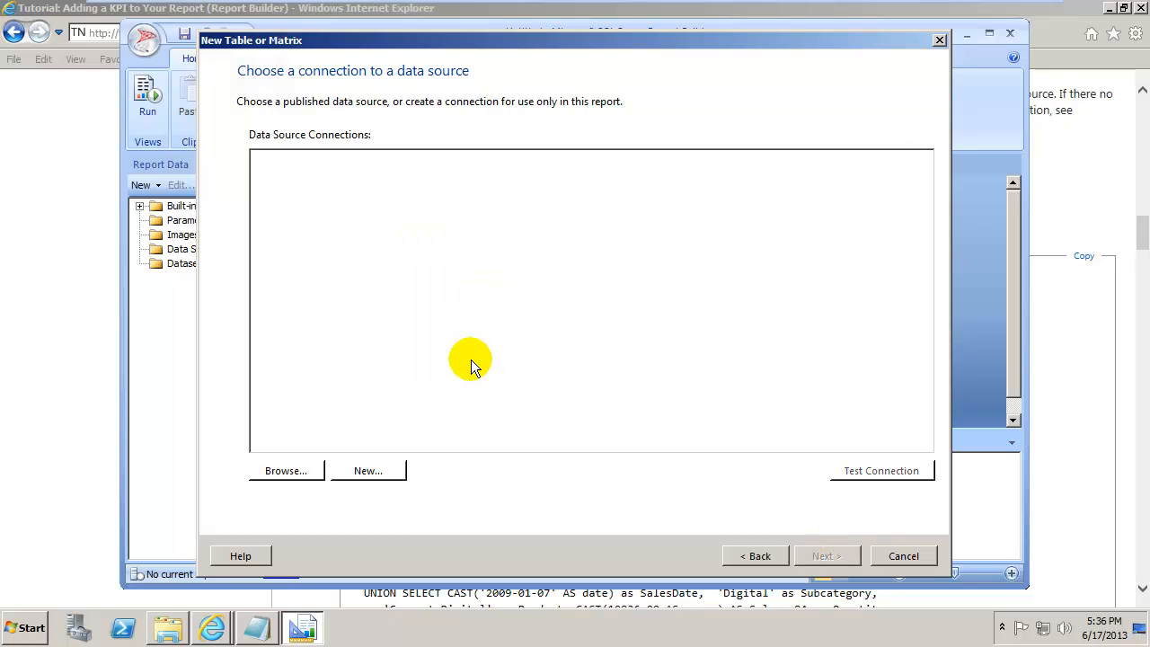
{"action": "mouse_move", "coordinate": [366, 471]}
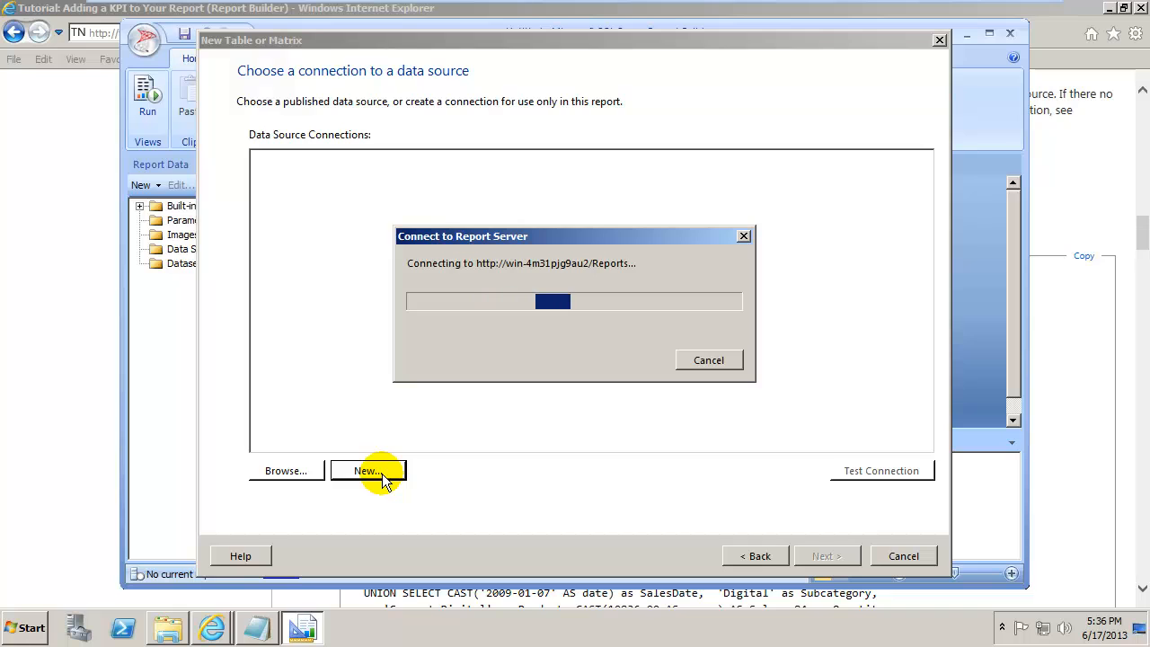
Create a new Microsoft SQL Server data source and name it DemoDataSource
{"action": "left_click", "coordinate": [368, 470]}
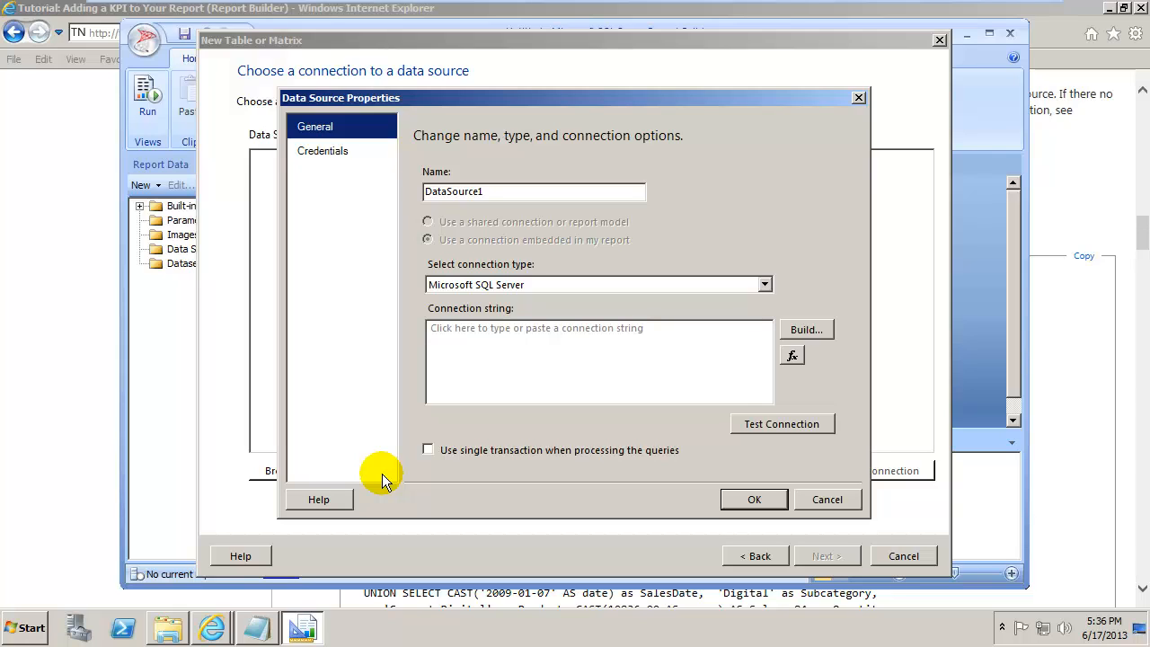
{"action": "mouse_move", "coordinate": [399, 395]}
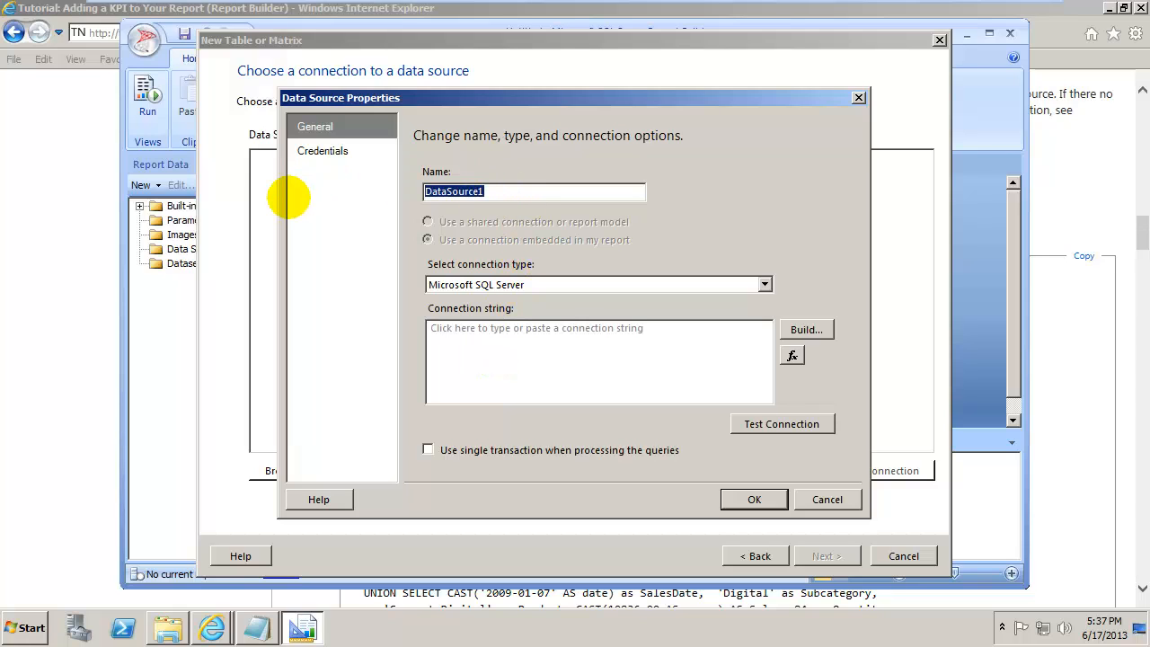
{"action": "key", "text": "Delete"}
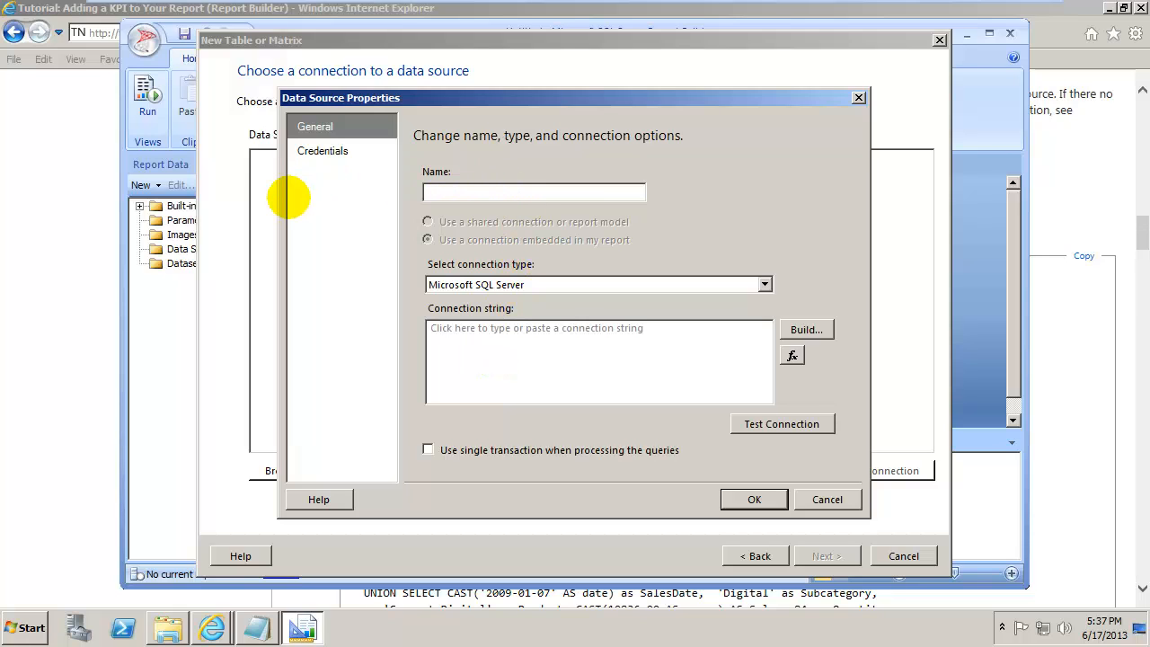
{"action": "type", "text": "DemoDataSource"}
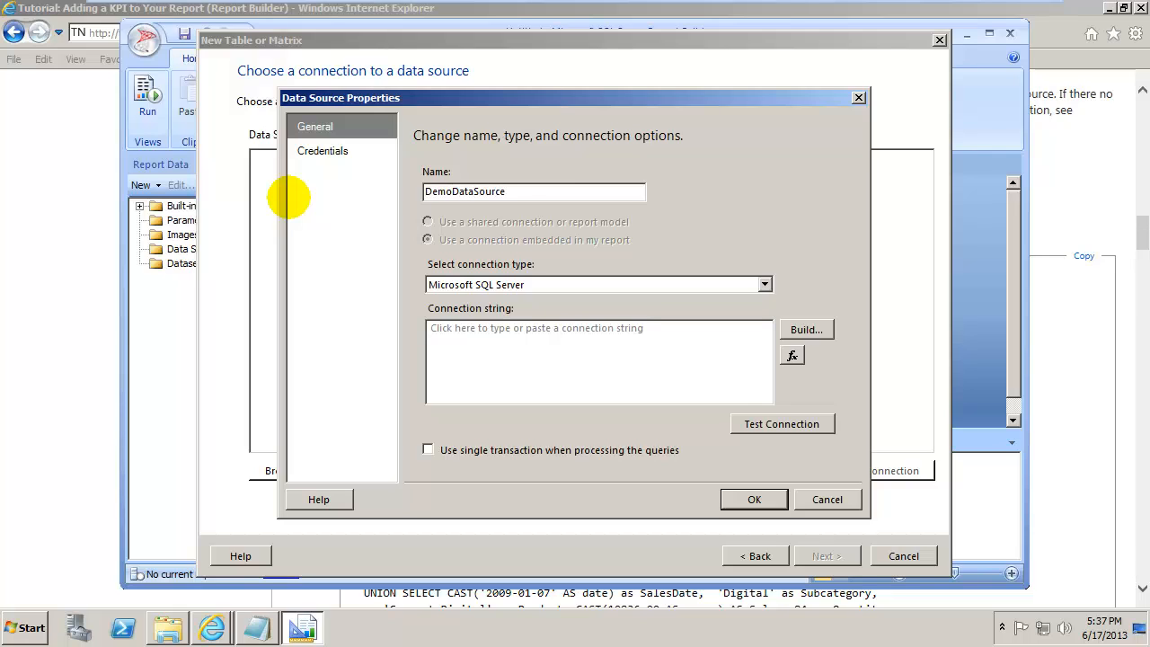
{"action": "mouse_move", "coordinate": [666, 410]}
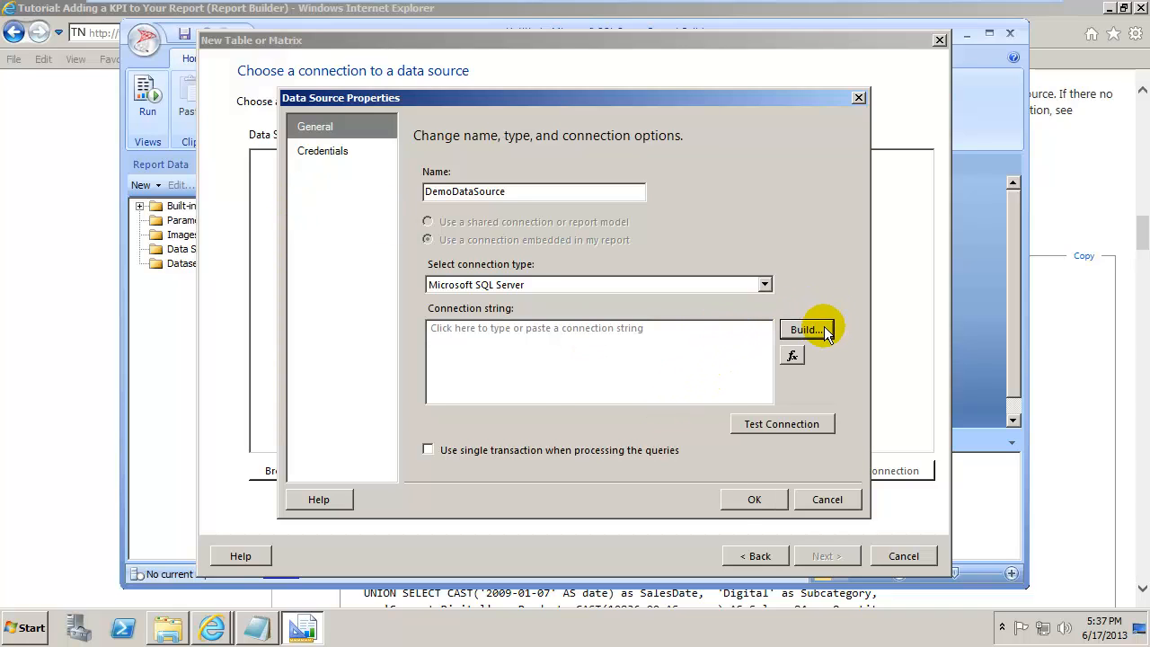
Build the connection string for server localhost with the master database and confirm it
{"action": "left_click", "coordinate": [805, 329]}
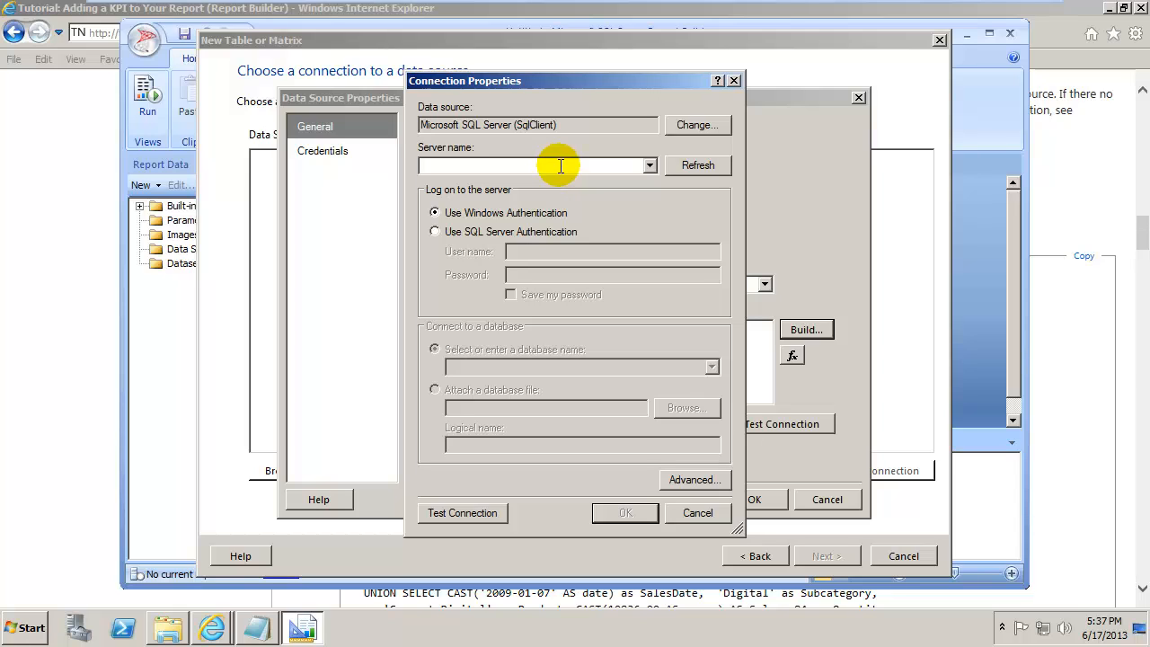
{"action": "type", "text": "localhost"}
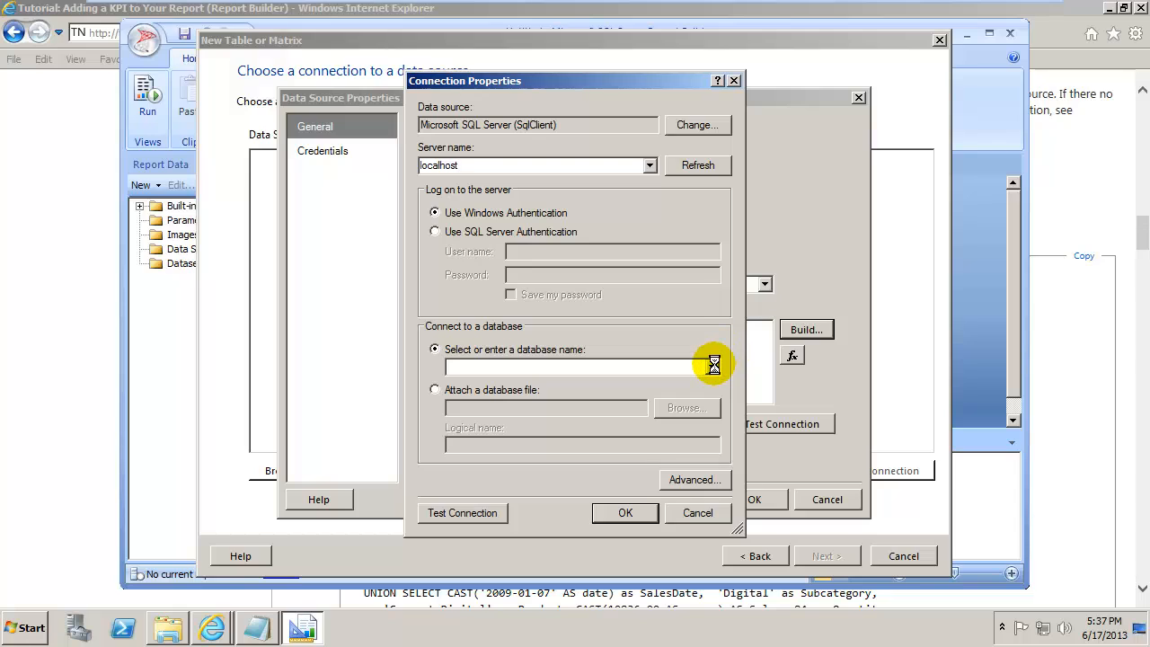
{"action": "left_click", "coordinate": [711, 366]}
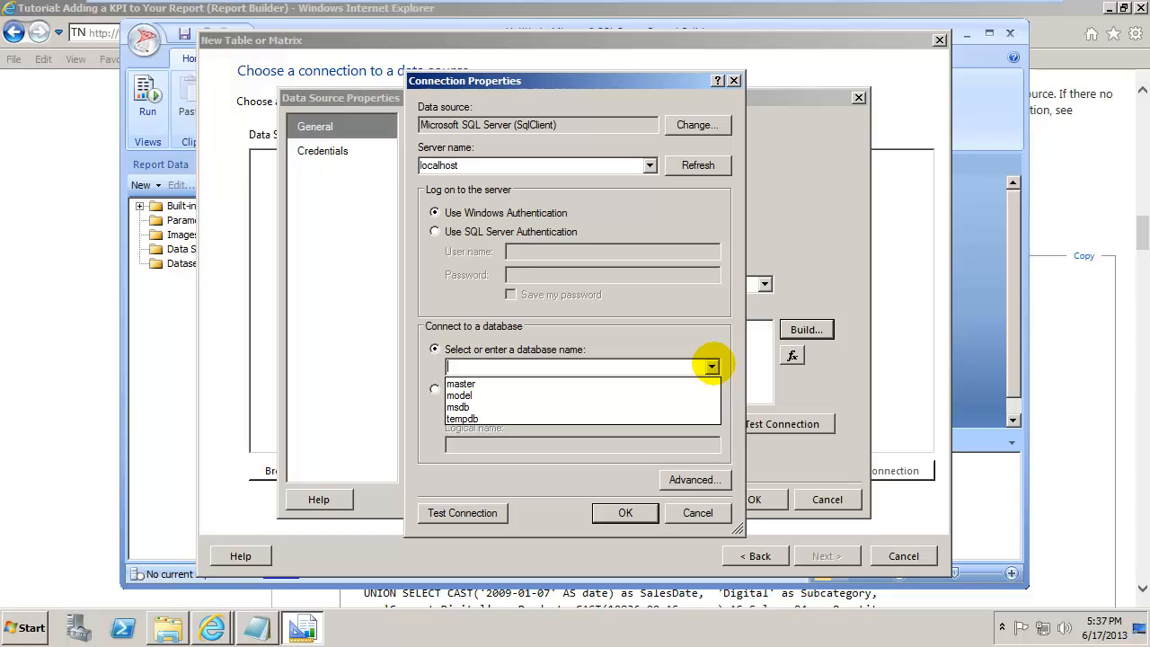
{"action": "left_click", "coordinate": [460, 385]}
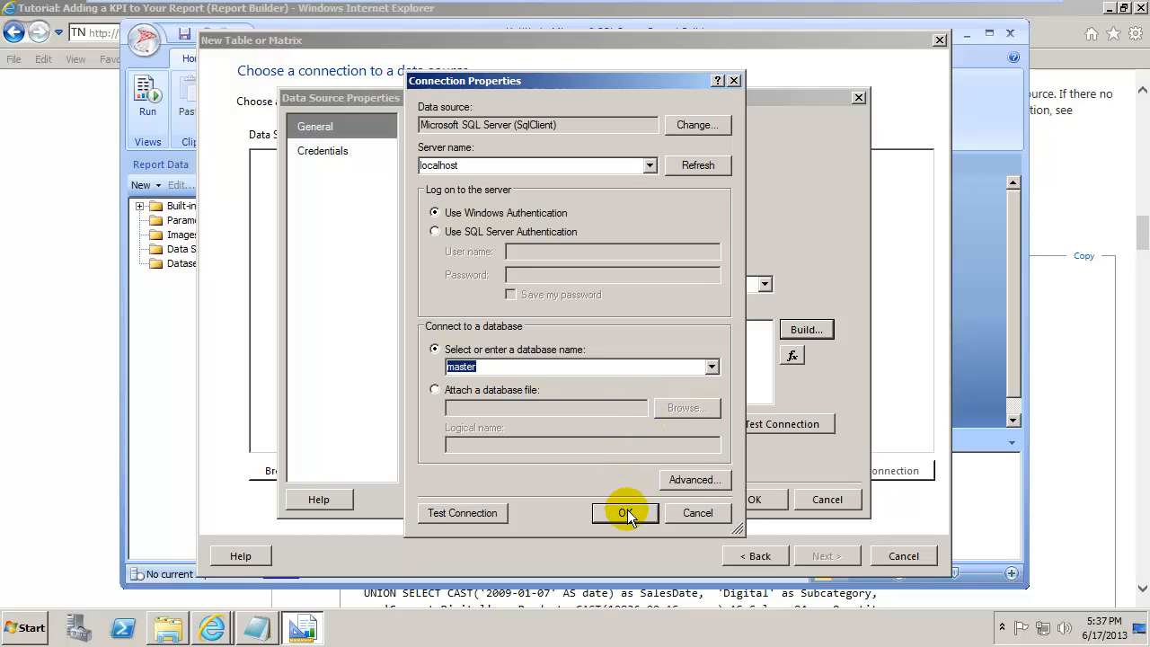
{"action": "left_click", "coordinate": [625, 512]}
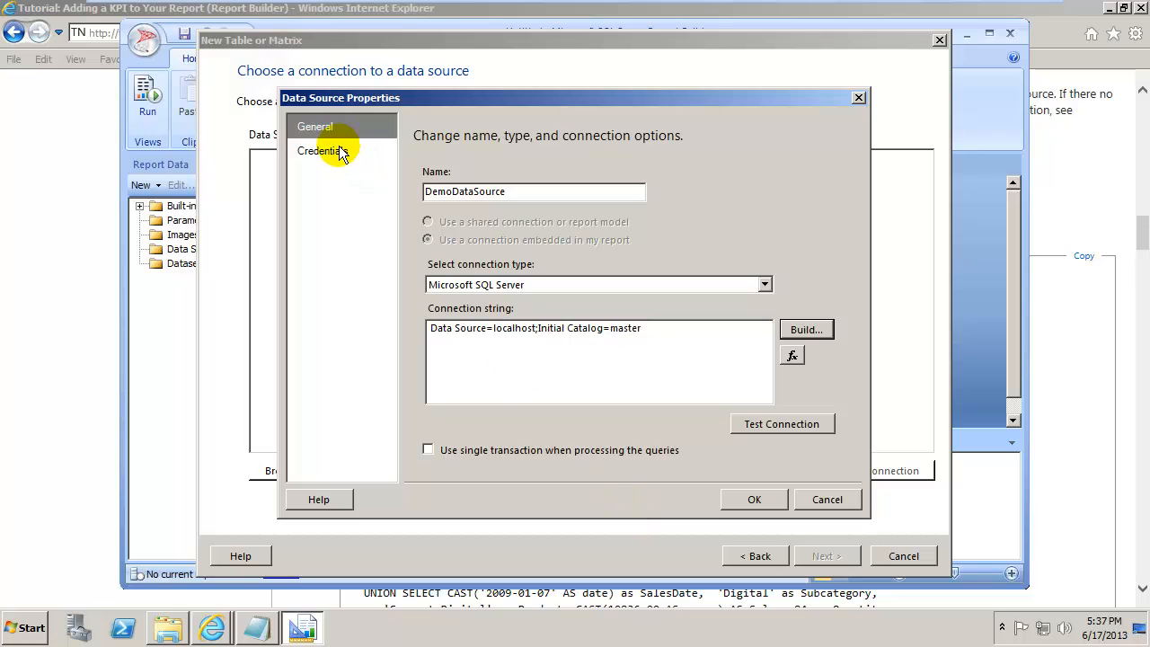
Keep Use current Windows user credentials, save DemoDataSource and advance to query design
{"action": "left_click", "coordinate": [322, 151]}
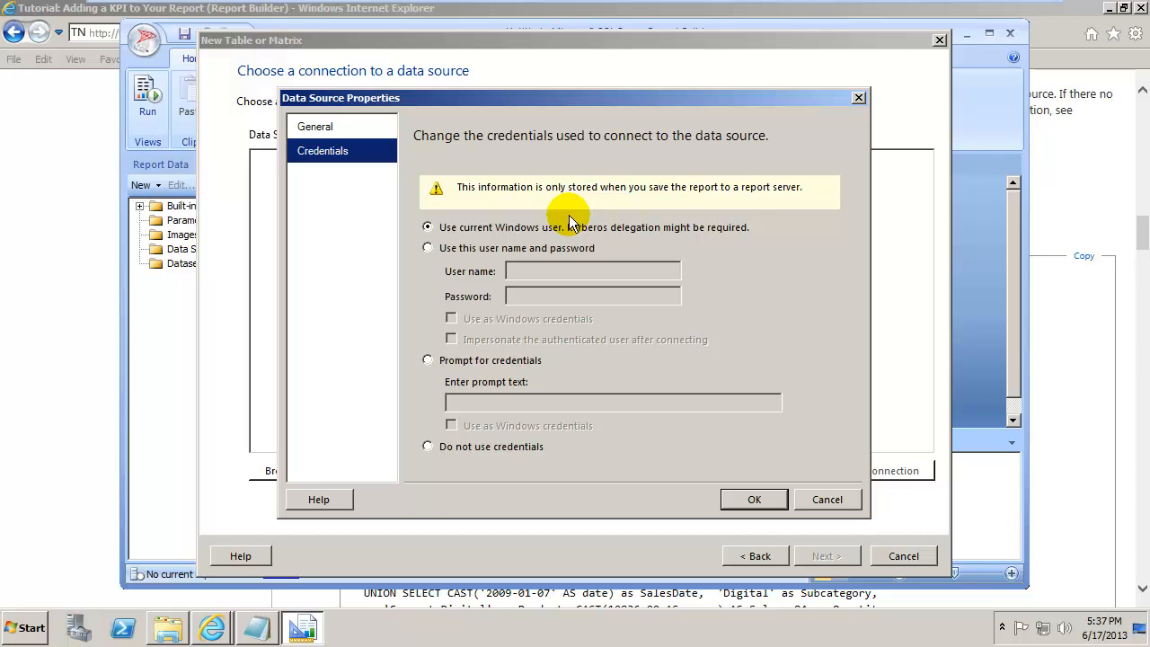
{"action": "mouse_move", "coordinate": [782, 500]}
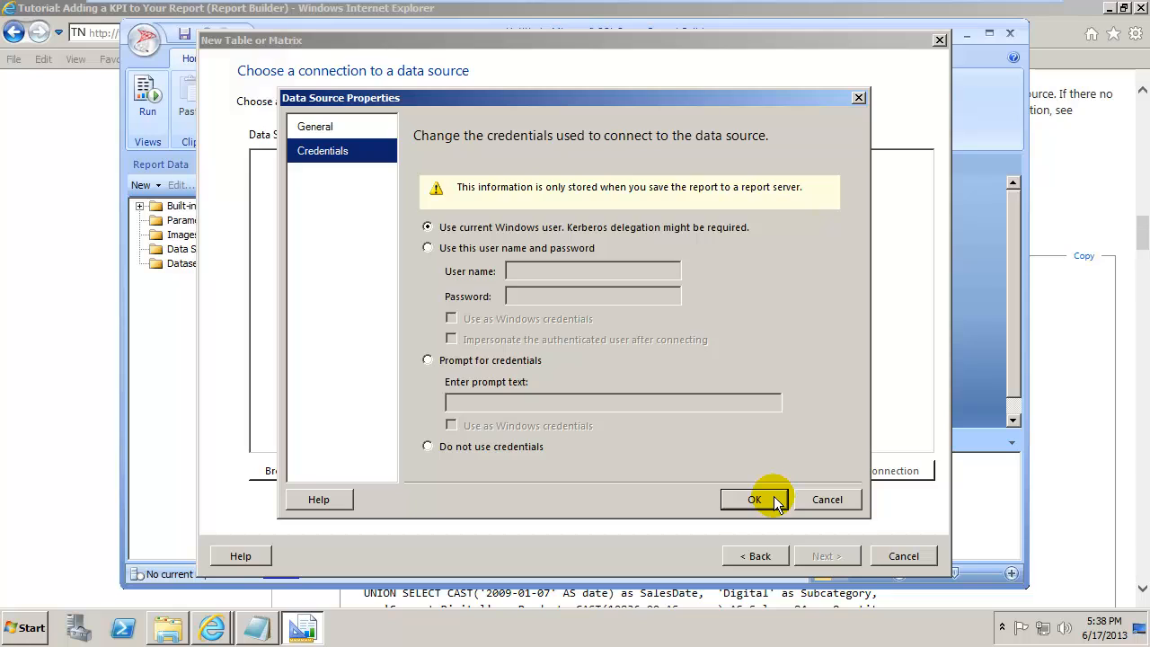
{"action": "left_click", "coordinate": [755, 500]}
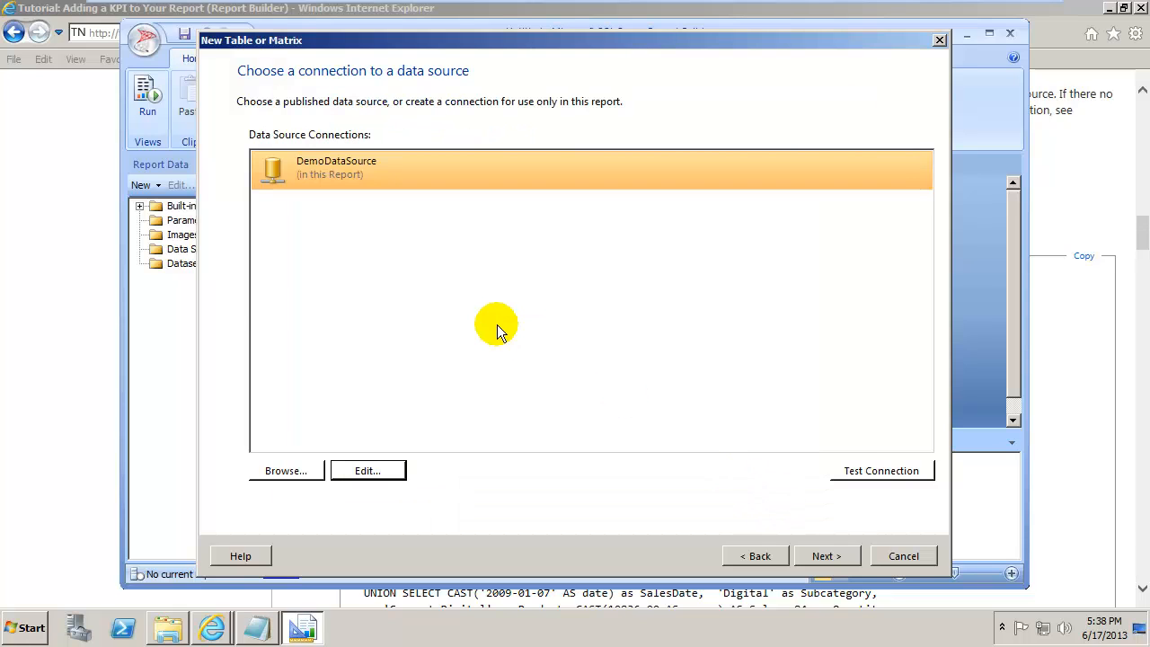
{"action": "mouse_move", "coordinate": [600, 252]}
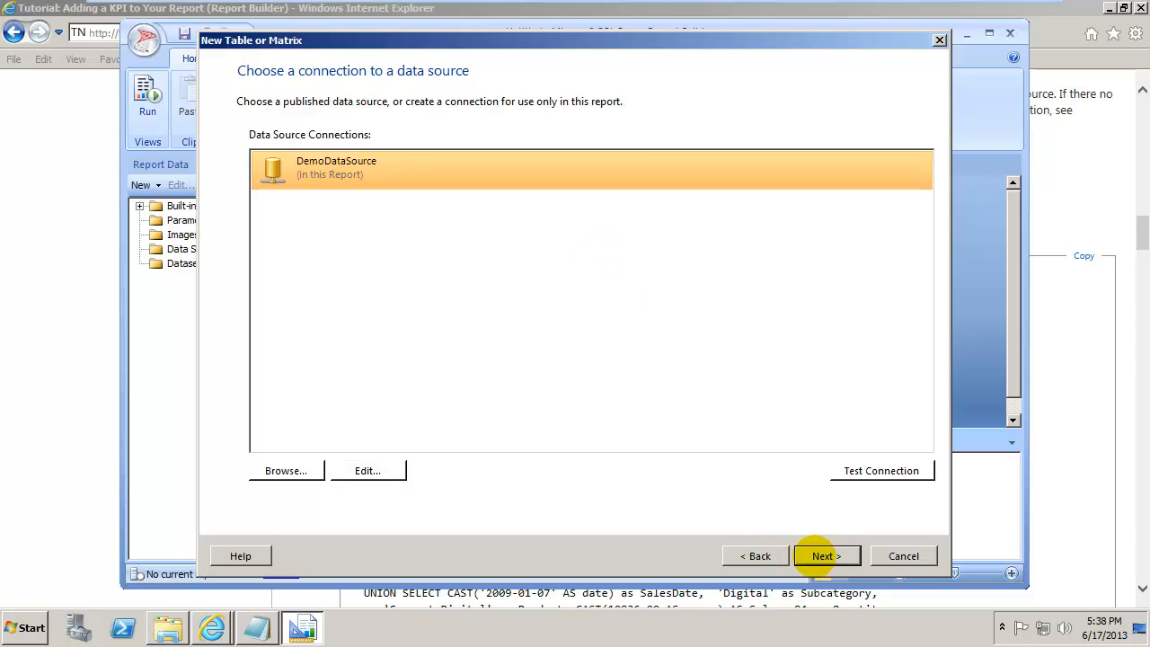
{"action": "left_click", "coordinate": [825, 556]}
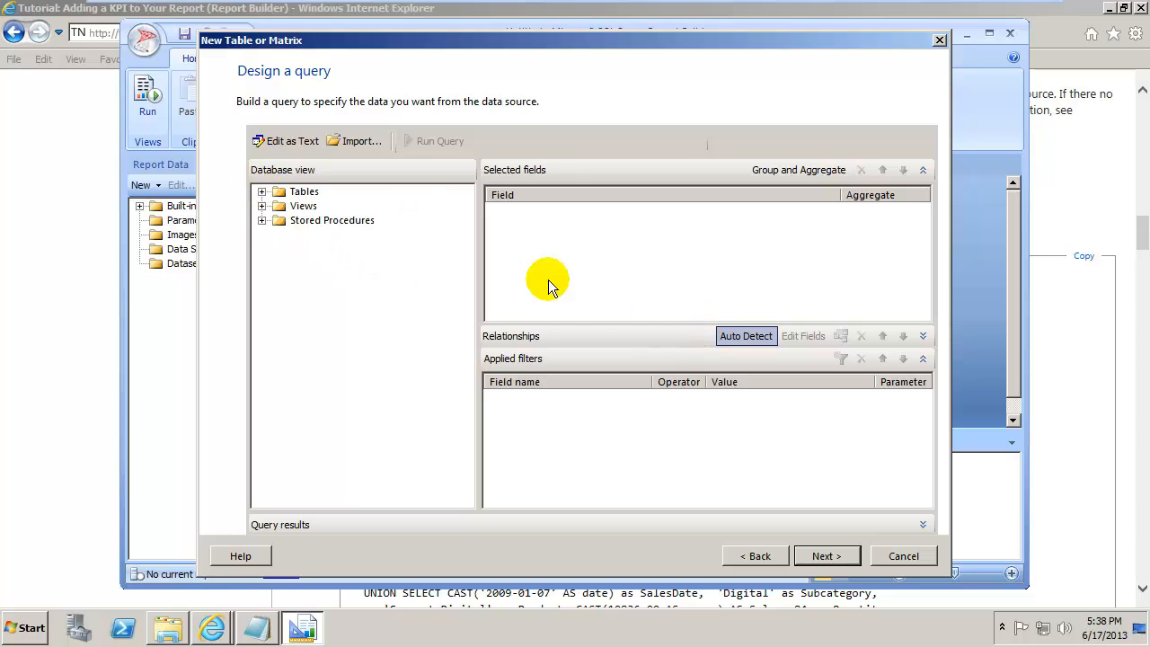
{"action": "mouse_move", "coordinate": [690, 273]}
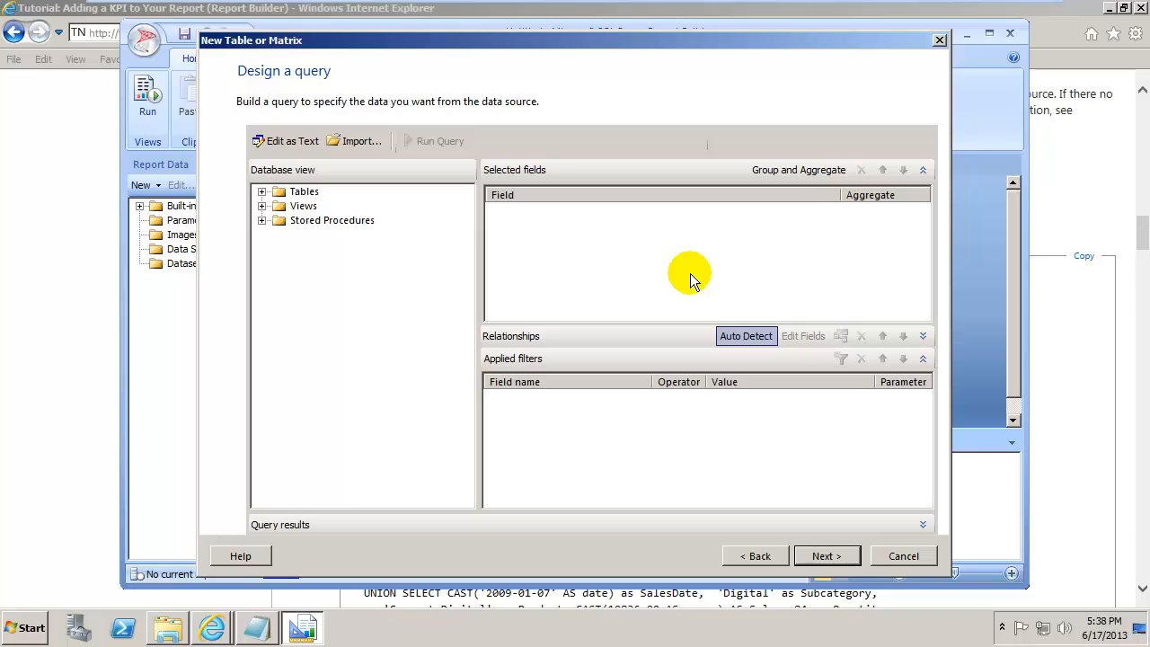
Switch the Design a query page to Edit as Text mode
{"action": "left_click", "coordinate": [285, 140]}
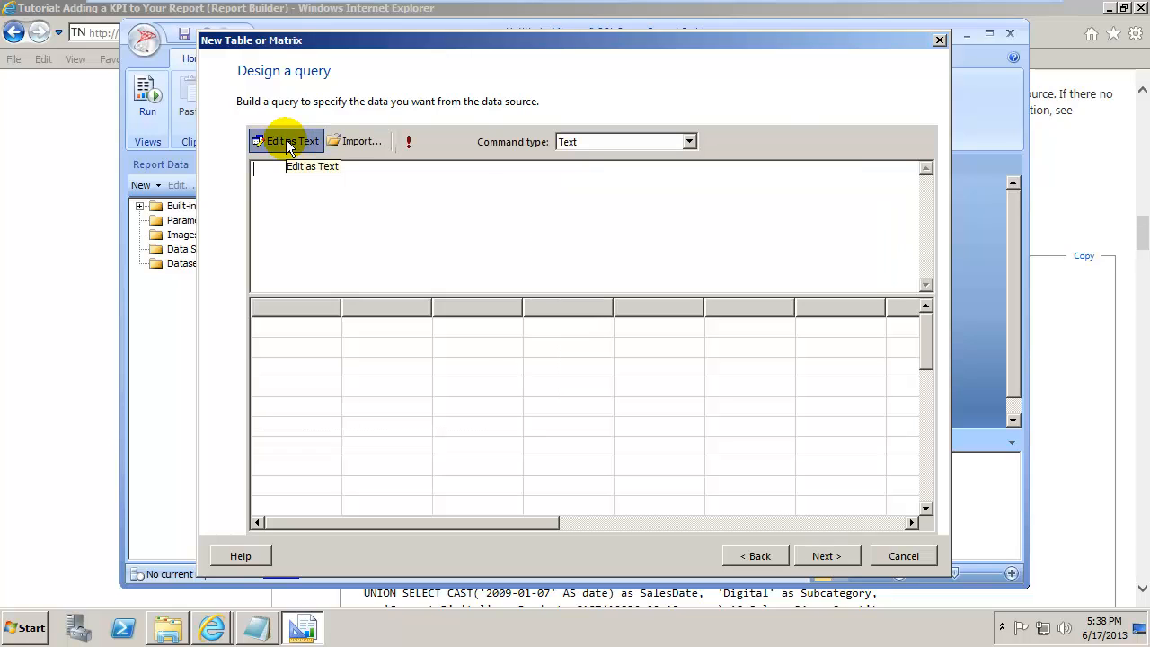
{"action": "mouse_move", "coordinate": [289, 178]}
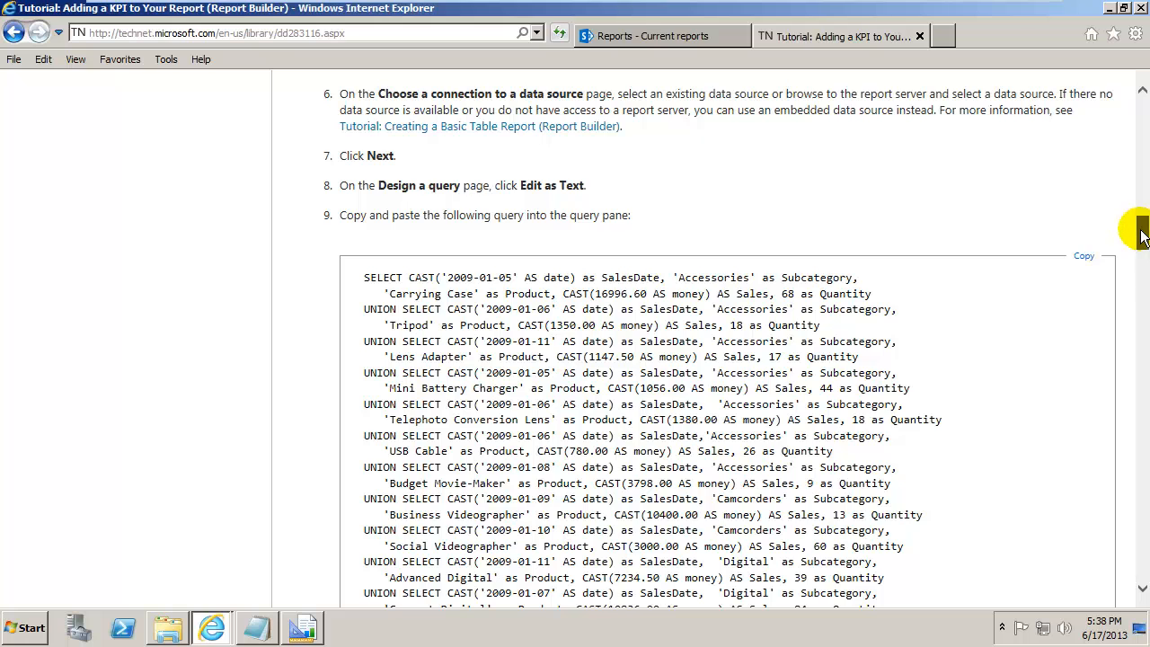
Scroll the TechNet tutorial down to the UNION SELECT sales query to copy it
{"action": "scroll", "scroll_direction": "down", "scroll_amount": 3}
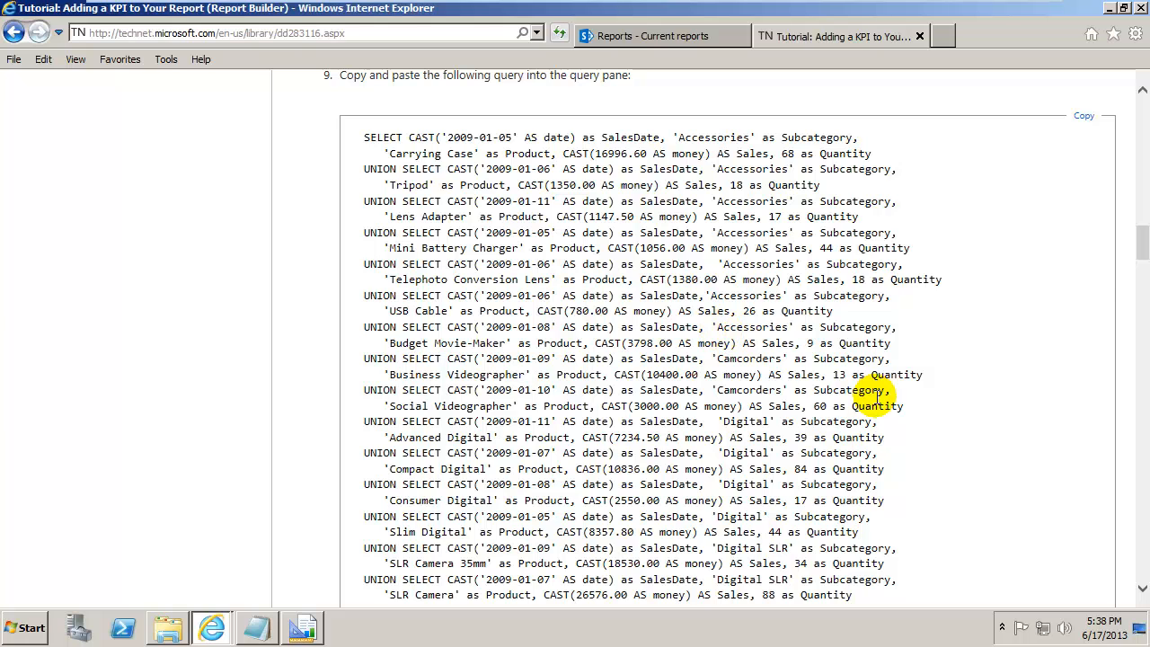
{"action": "scroll", "scroll_direction": "down", "scroll_amount": 3}
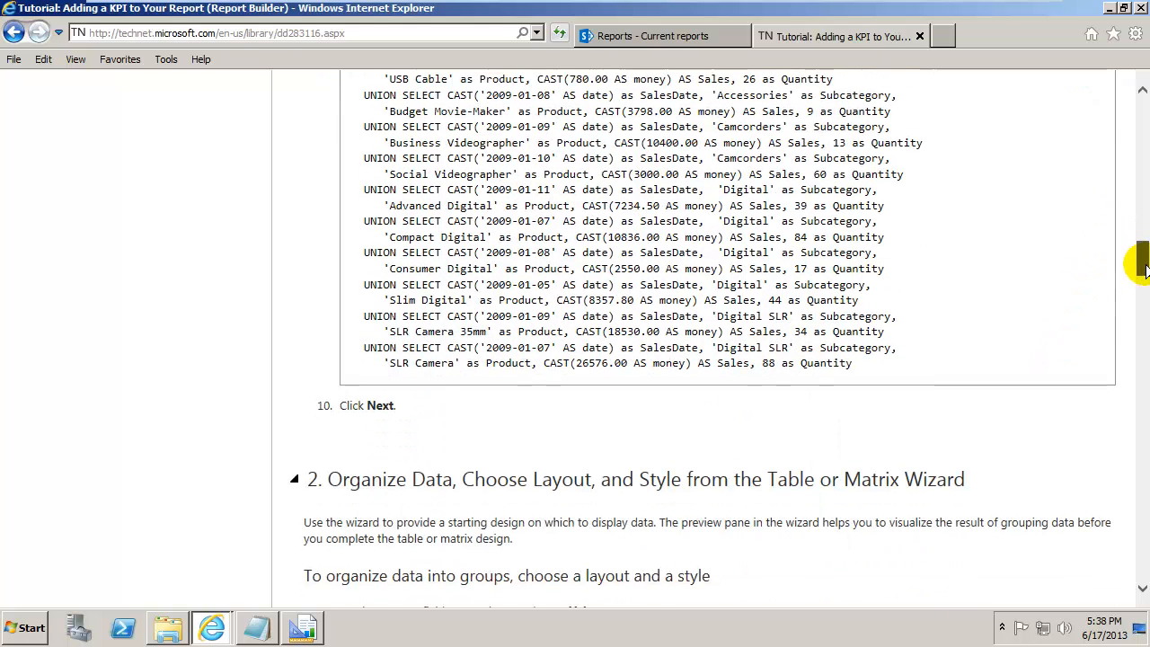
{"action": "scroll", "scroll_direction": "down", "scroll_amount": 3}
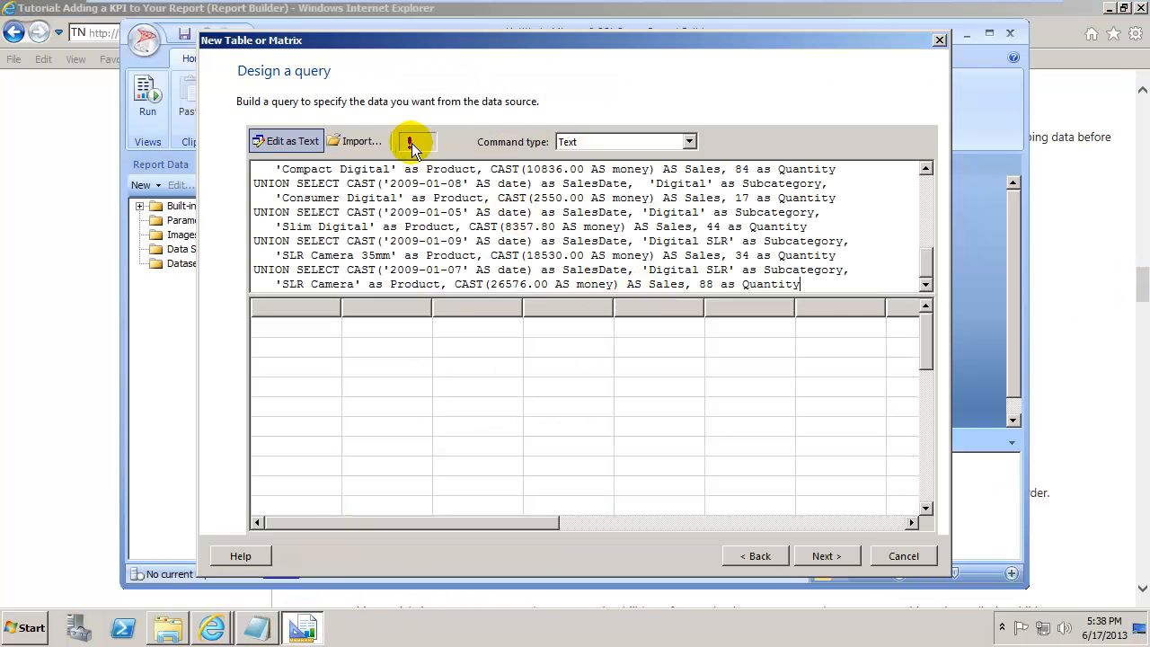
Run the query to preview SalesDate, Subcategory, Product, Sales and Quantity rows
{"action": "left_click", "coordinate": [411, 140]}
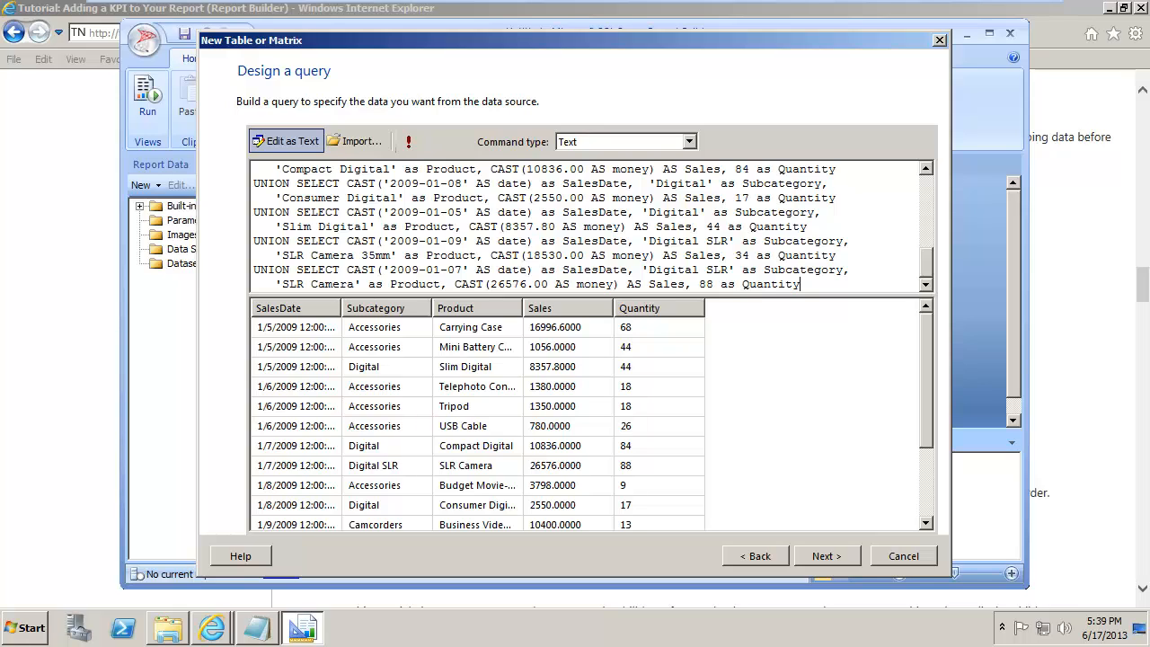
{"action": "mouse_move", "coordinate": [7, 411]}
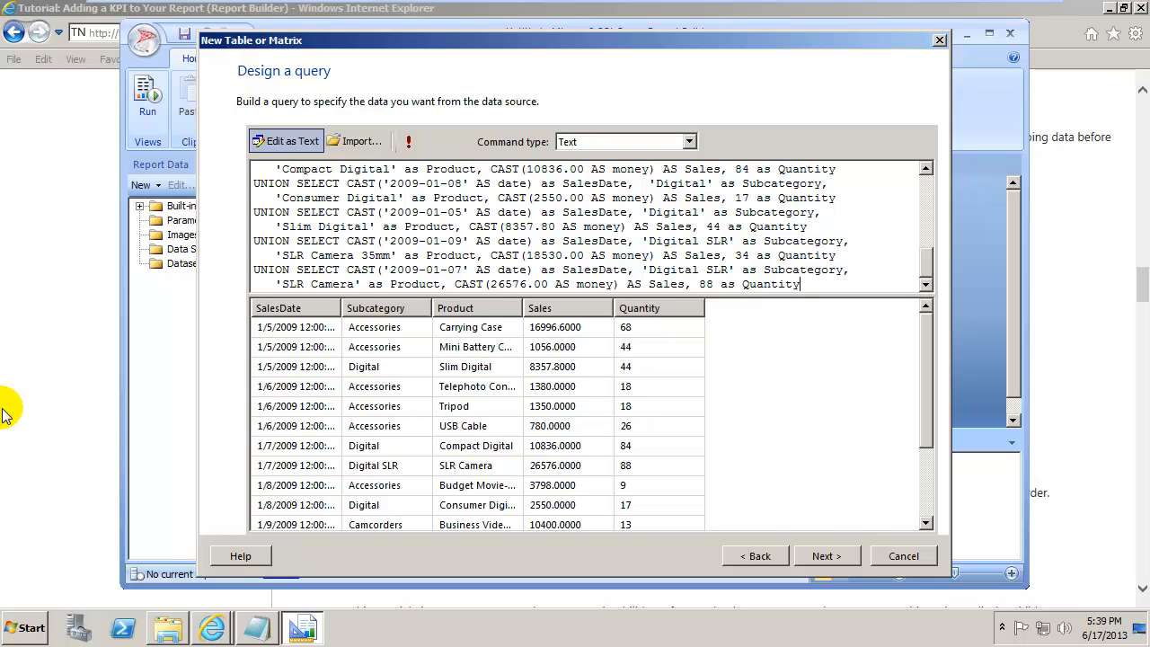
{"action": "mouse_move", "coordinate": [9, 436]}
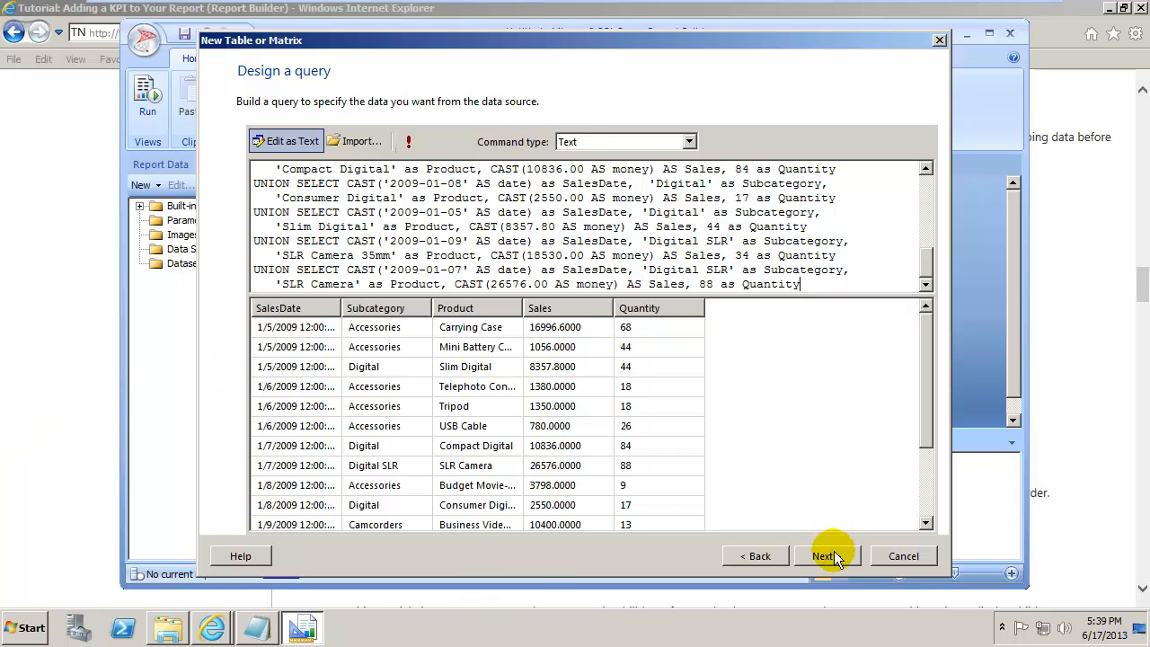
In the wizard's arrange-fields step, add SalesDate, Subcategory and Product as row groups
{"action": "left_click", "coordinate": [824, 555]}
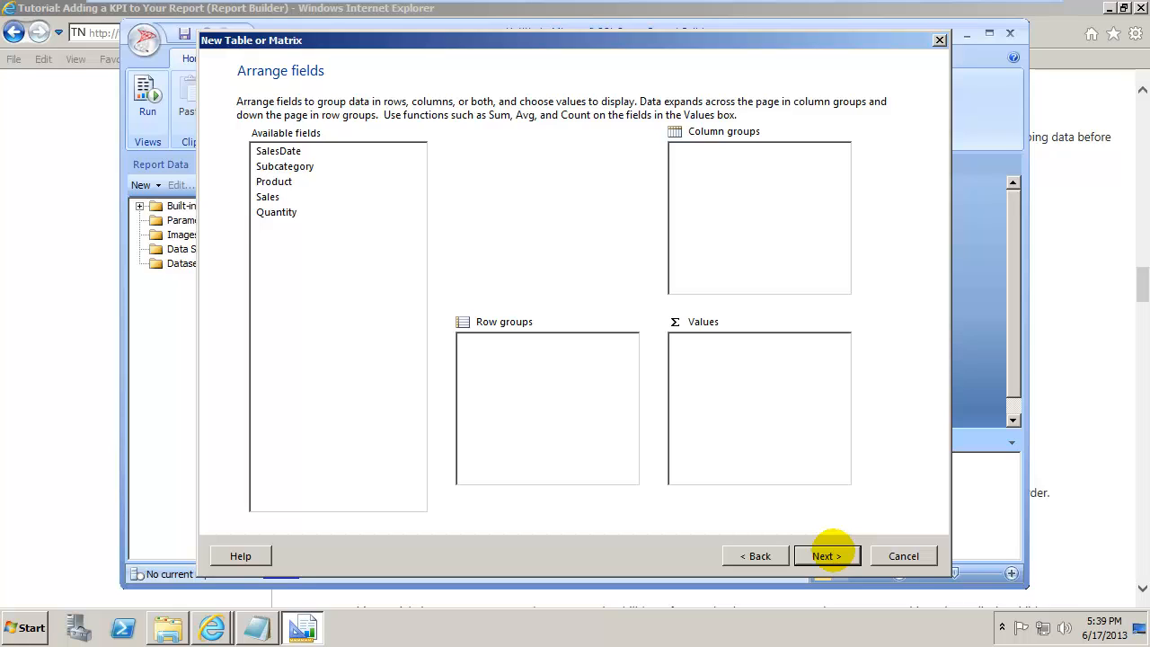
{"action": "mouse_move", "coordinate": [629, 468]}
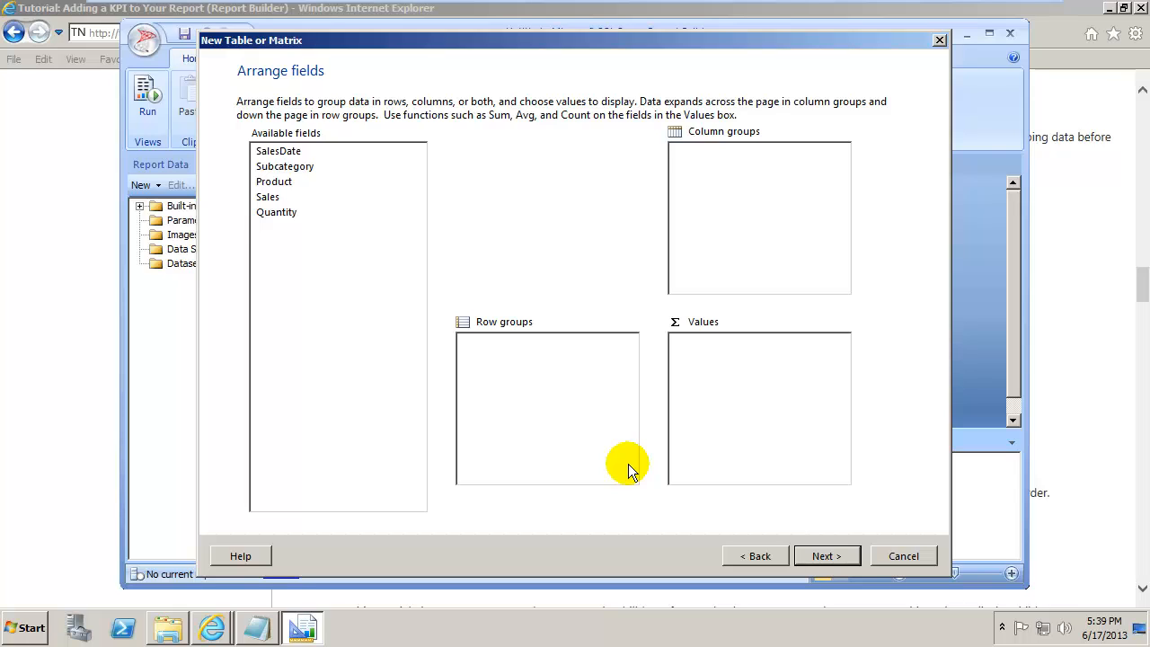
{"action": "mouse_move", "coordinate": [517, 323]}
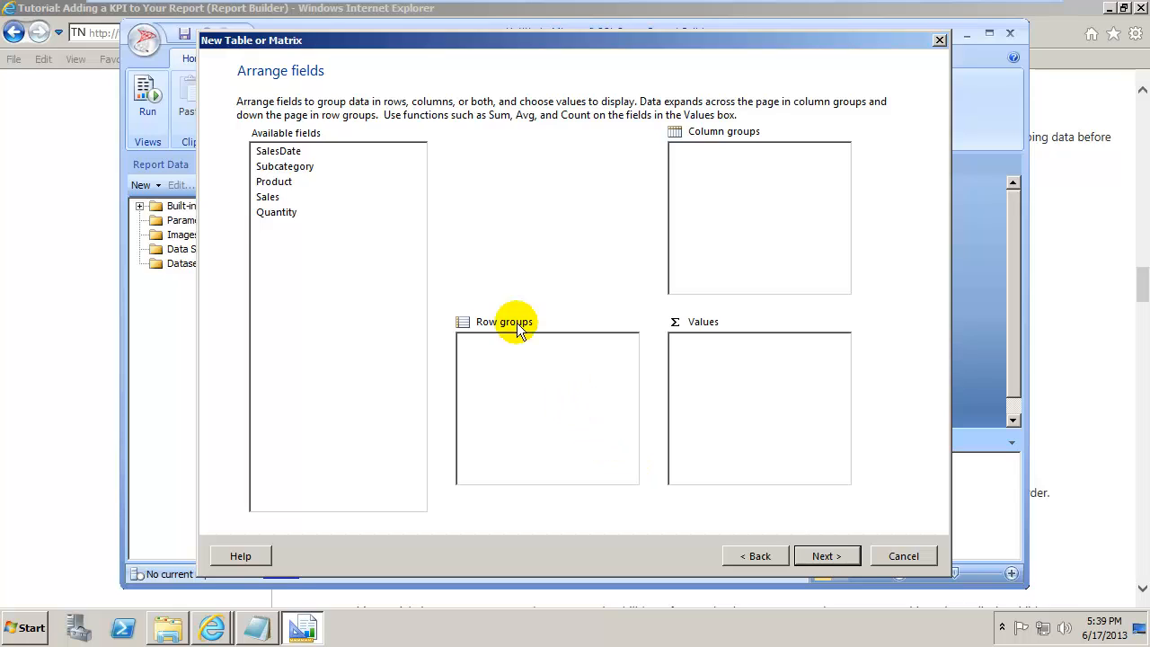
{"action": "left_click", "coordinate": [278, 151]}
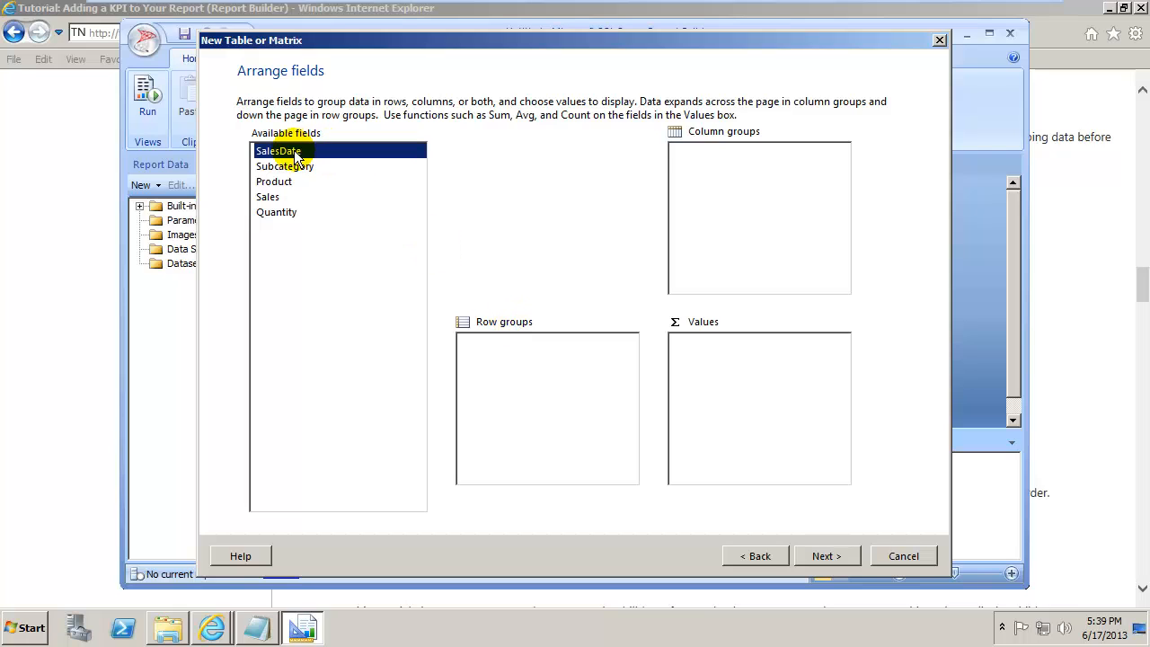
{"action": "left_click_drag", "start_coordinate": [294, 151], "coordinate": [503, 341]}
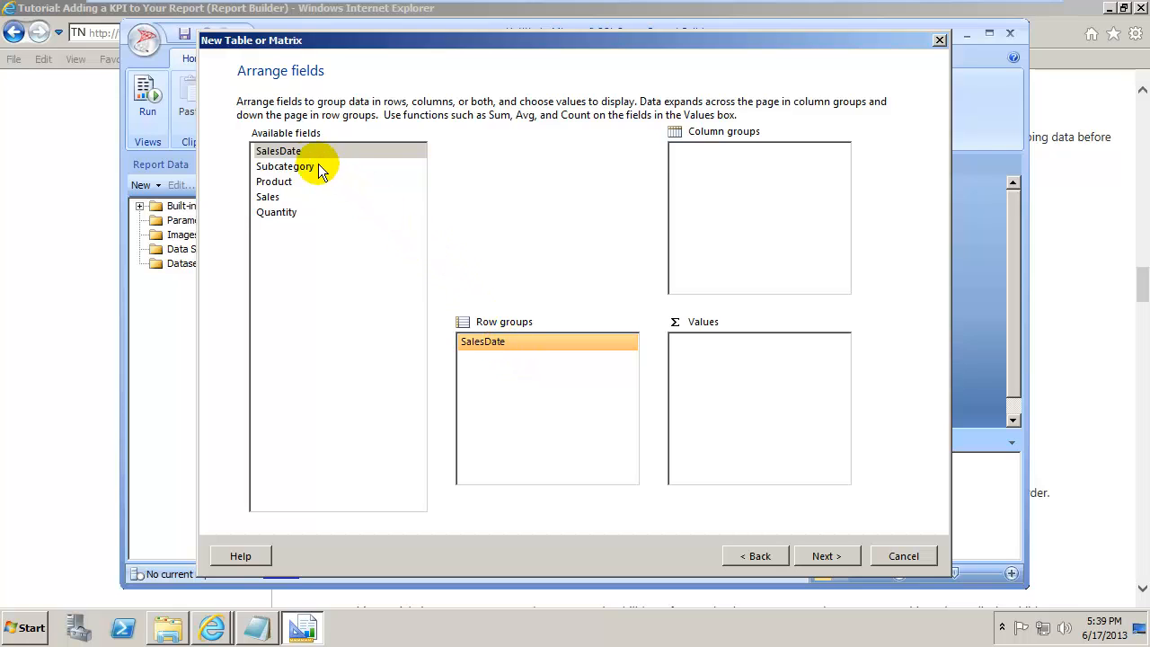
{"action": "left_click_drag", "start_coordinate": [284, 166], "coordinate": [489, 358]}
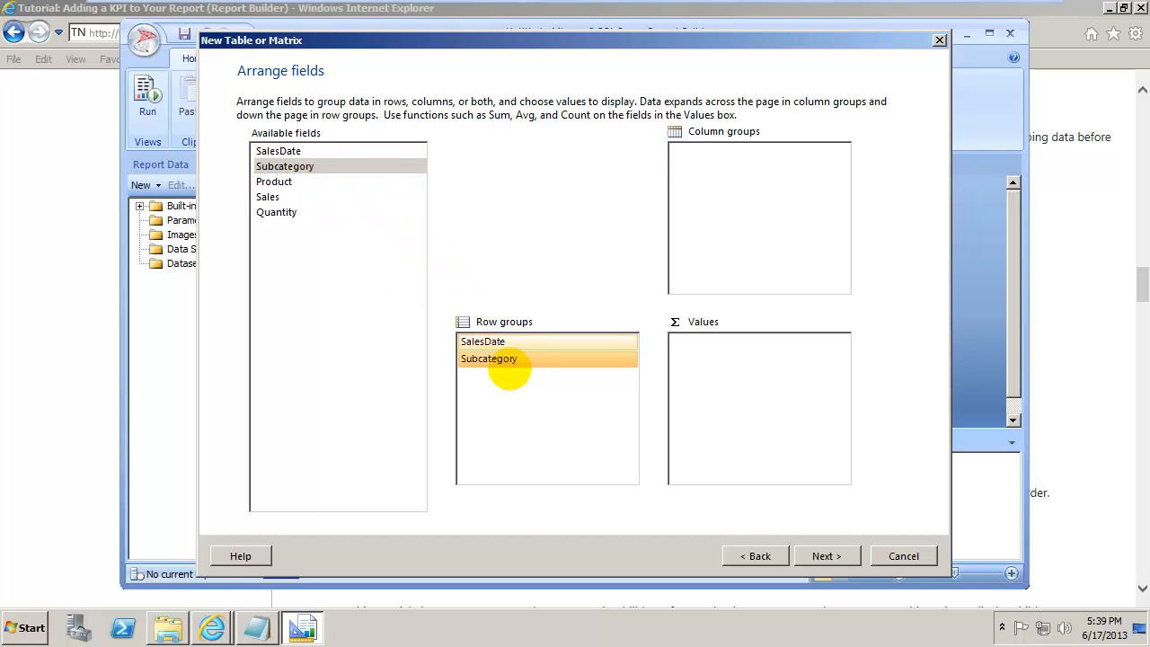
{"action": "left_click", "coordinate": [273, 181]}
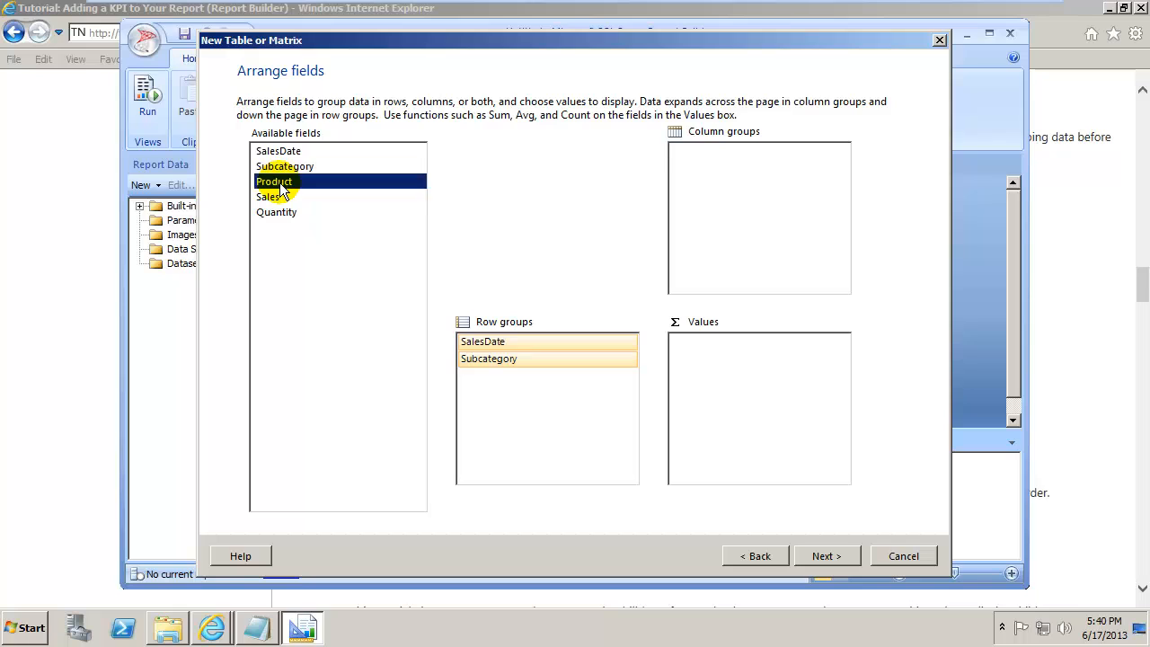
{"action": "left_click_drag", "start_coordinate": [273, 182], "coordinate": [489, 376]}
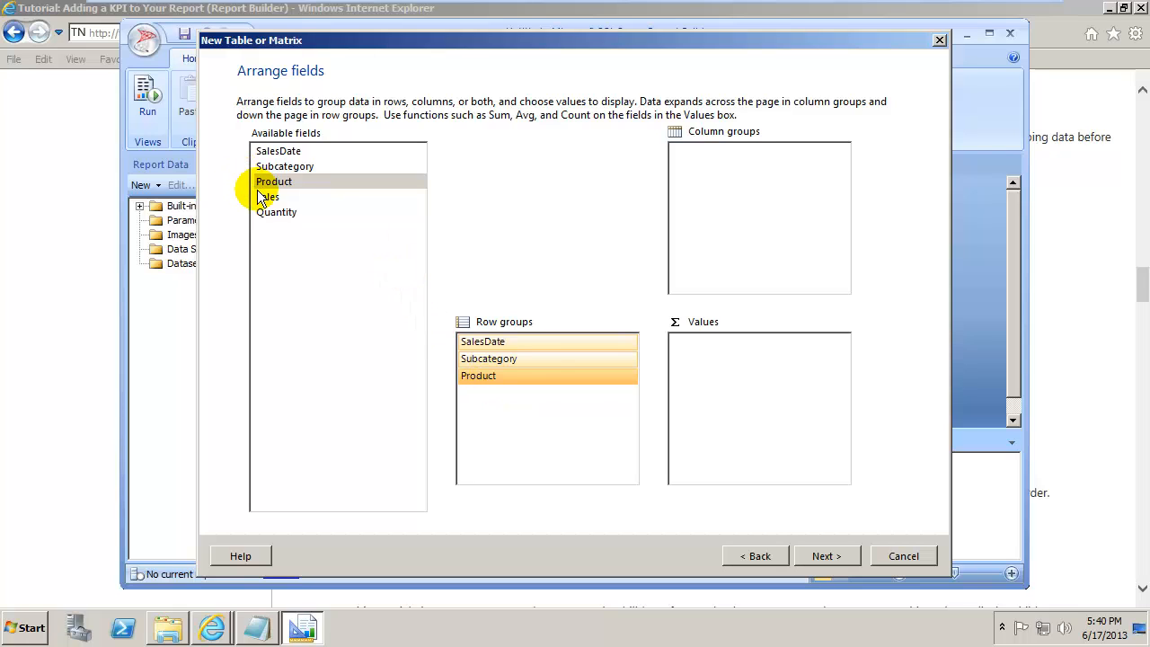
Add Sum(Sales) and Sum(Quantity) to the matrix's Values box
{"action": "left_click_drag", "start_coordinate": [266, 196], "coordinate": [758, 341]}
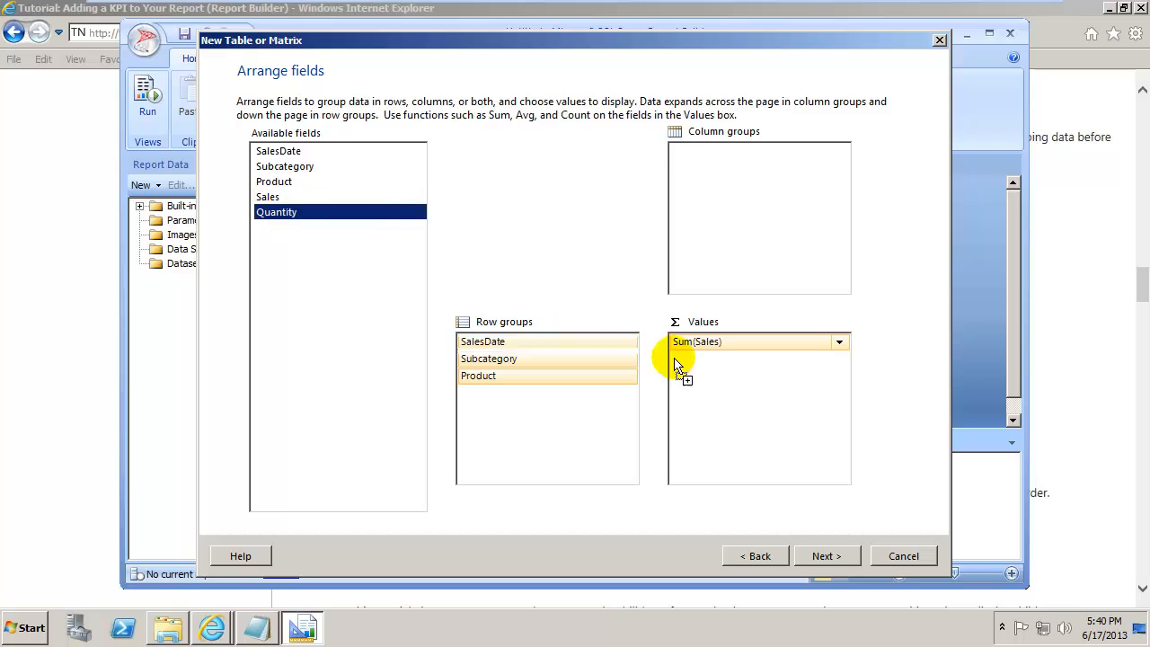
{"action": "left_click_drag", "start_coordinate": [277, 212], "coordinate": [758, 359]}
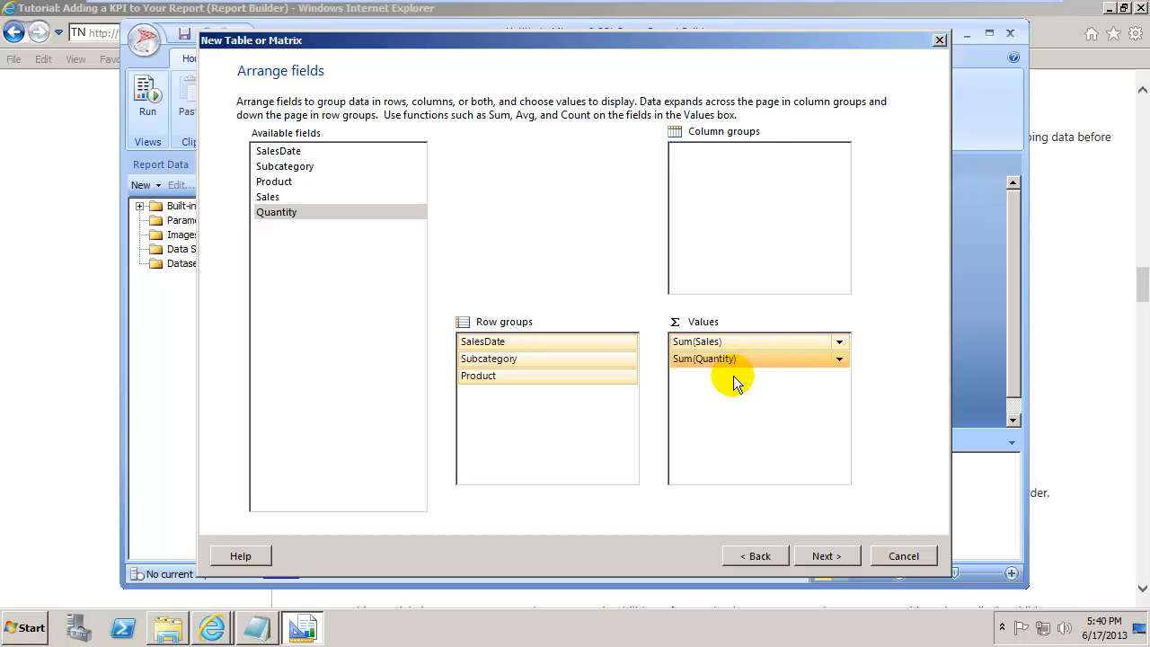
{"action": "mouse_move", "coordinate": [727, 399]}
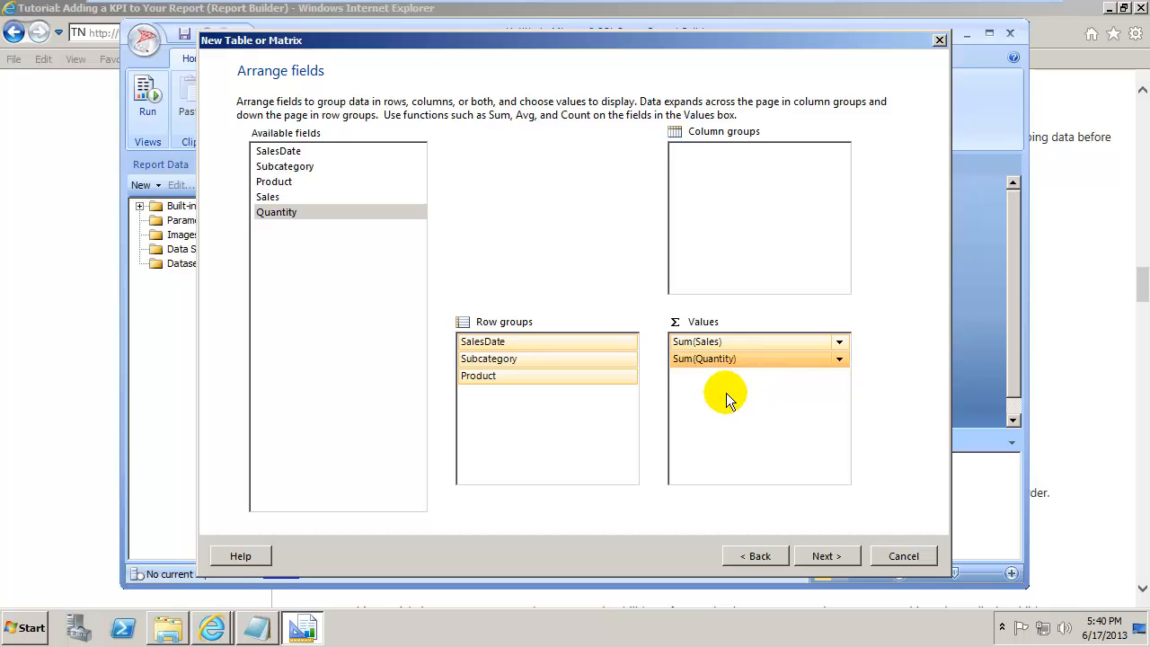
{"action": "mouse_move", "coordinate": [638, 405]}
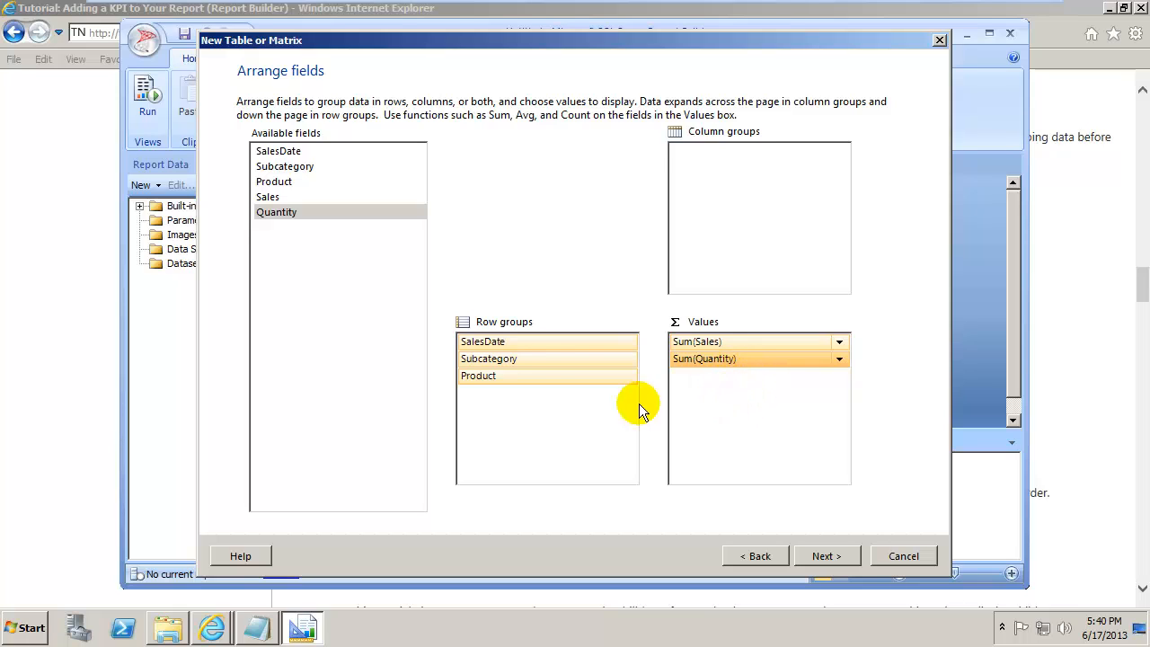
{"action": "mouse_move", "coordinate": [524, 345]}
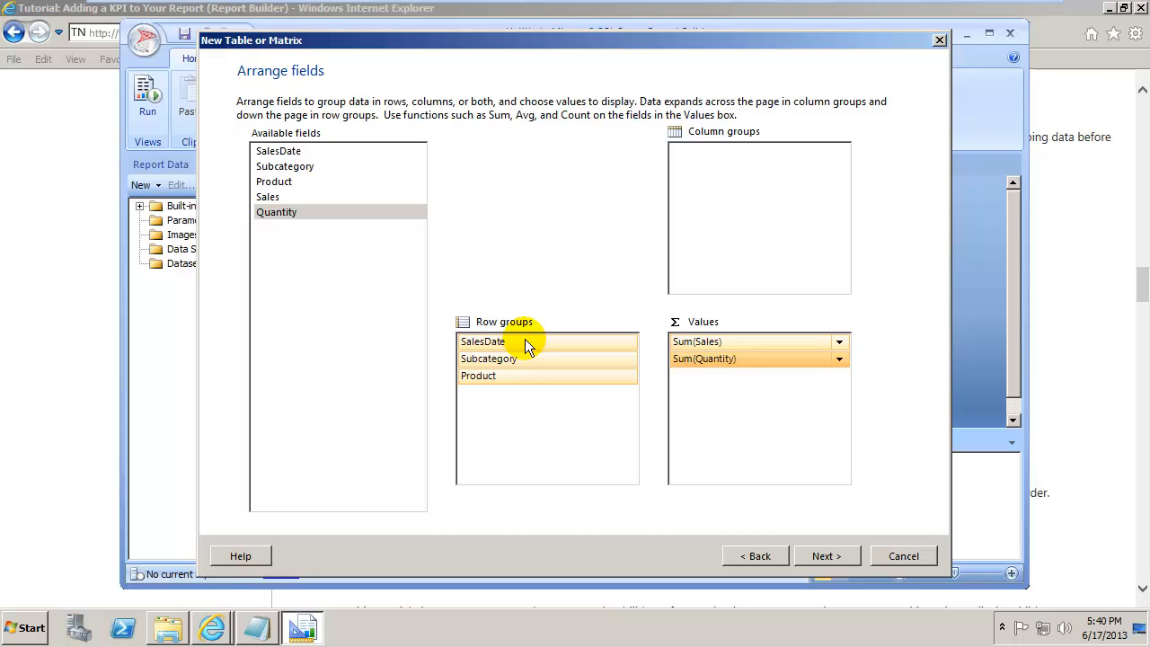
{"action": "mouse_move", "coordinate": [528, 366]}
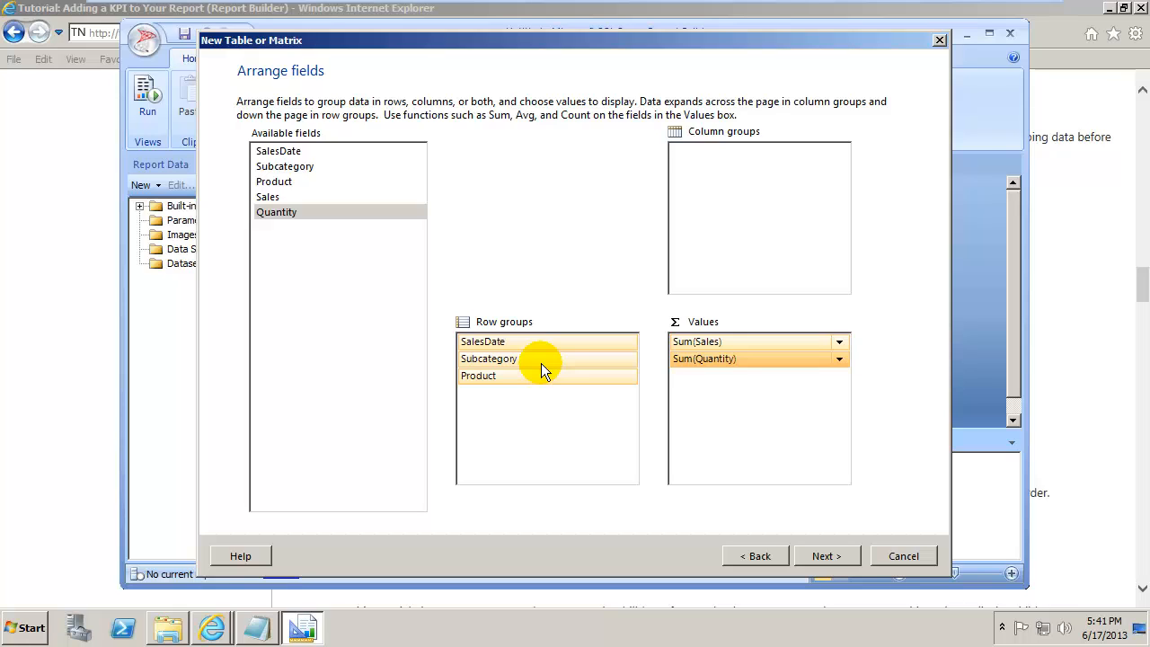
{"action": "mouse_move", "coordinate": [548, 380]}
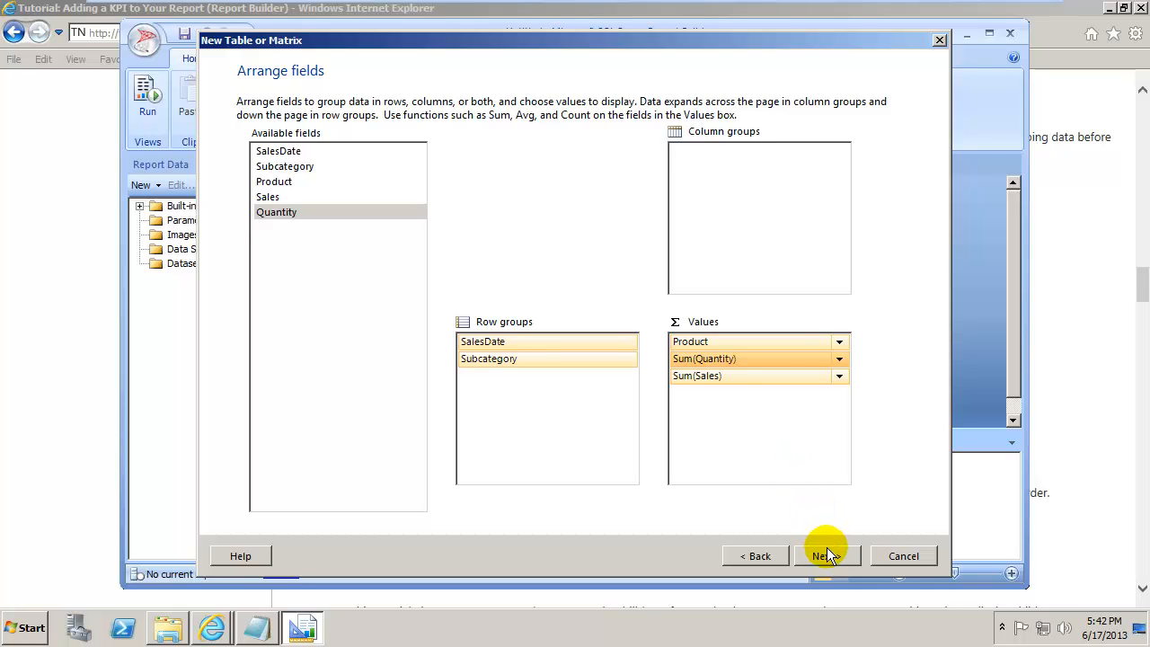
Keep the Blocked layout with subtotals shown below each group
{"action": "left_click", "coordinate": [826, 555]}
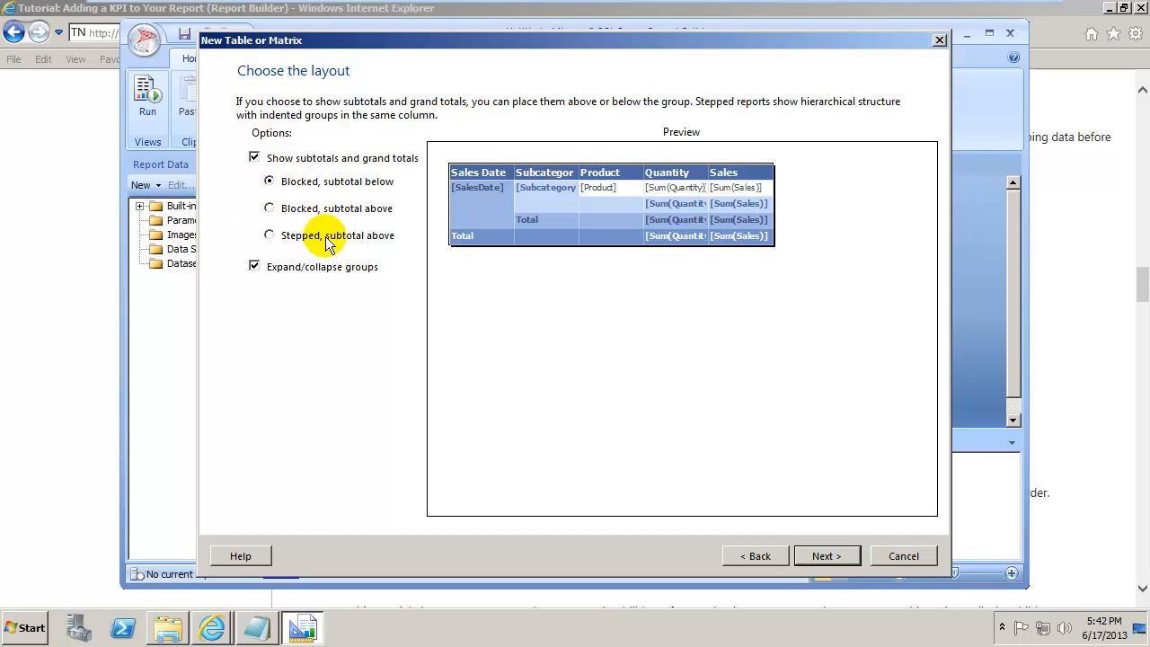
{"action": "mouse_move", "coordinate": [543, 223]}
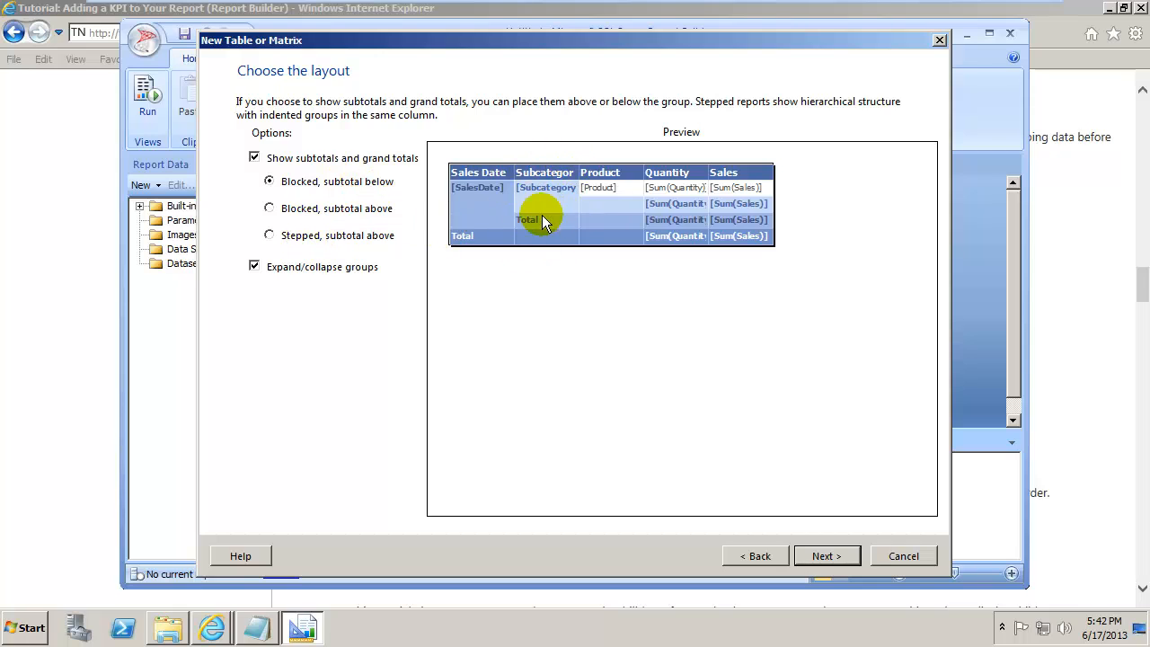
{"action": "left_click", "coordinate": [270, 180]}
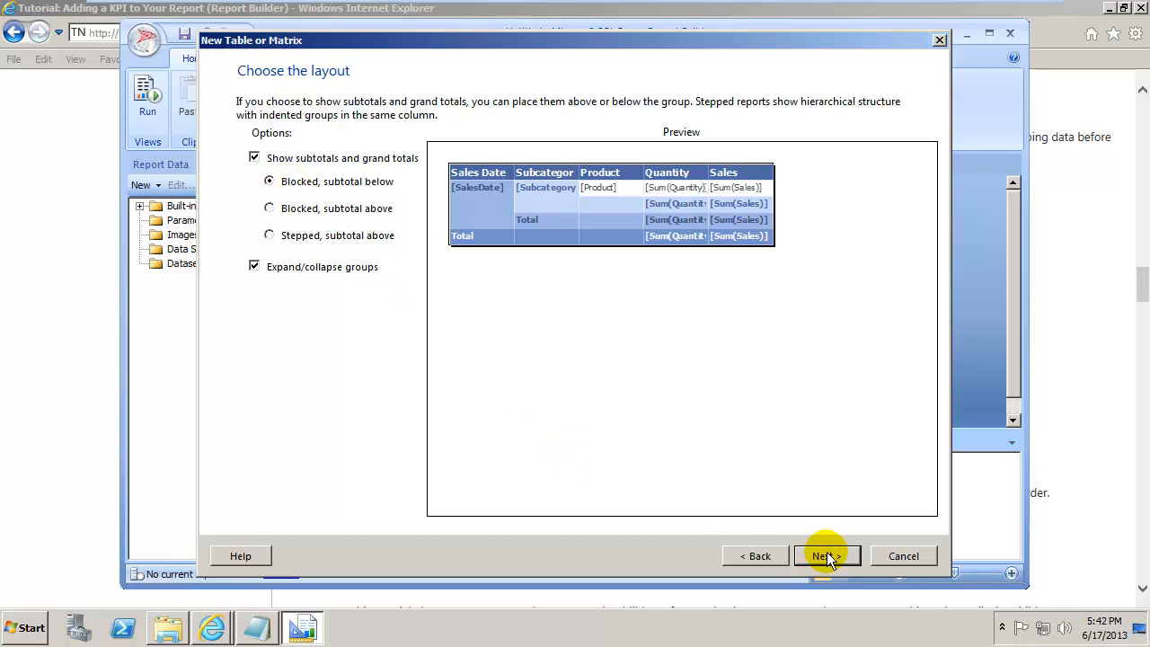
{"action": "left_click", "coordinate": [821, 555]}
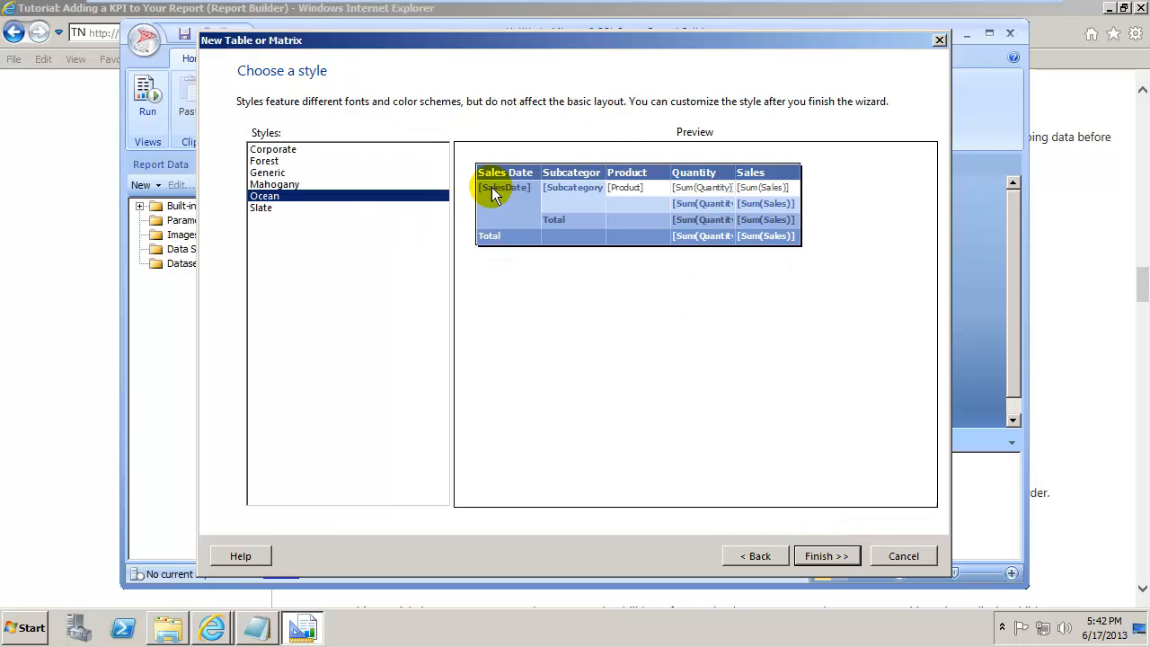
Preview Generic and Corporate styles, then choose the blue Ocean style
{"action": "left_click", "coordinate": [267, 172]}
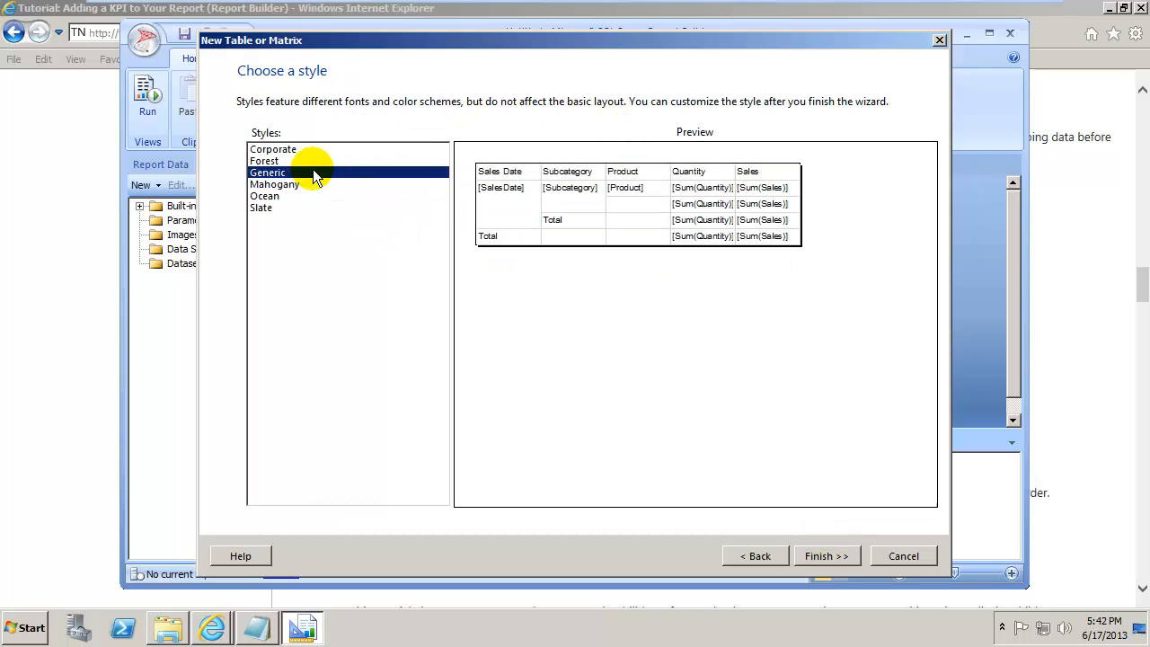
{"action": "left_click", "coordinate": [273, 147]}
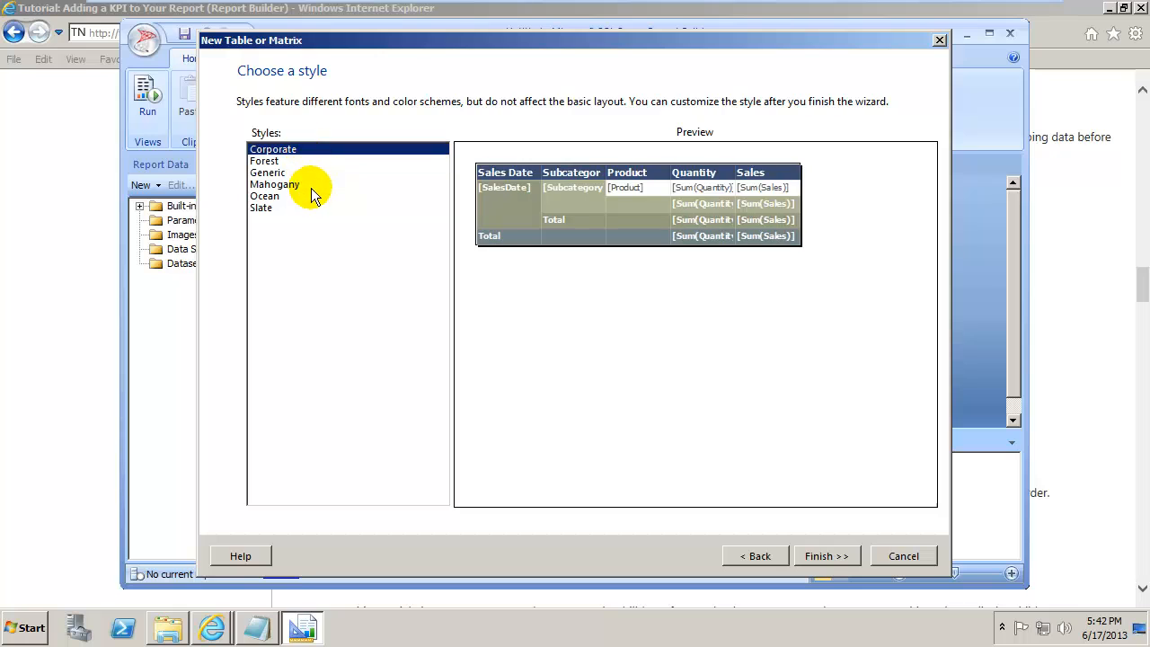
{"action": "left_click", "coordinate": [264, 196]}
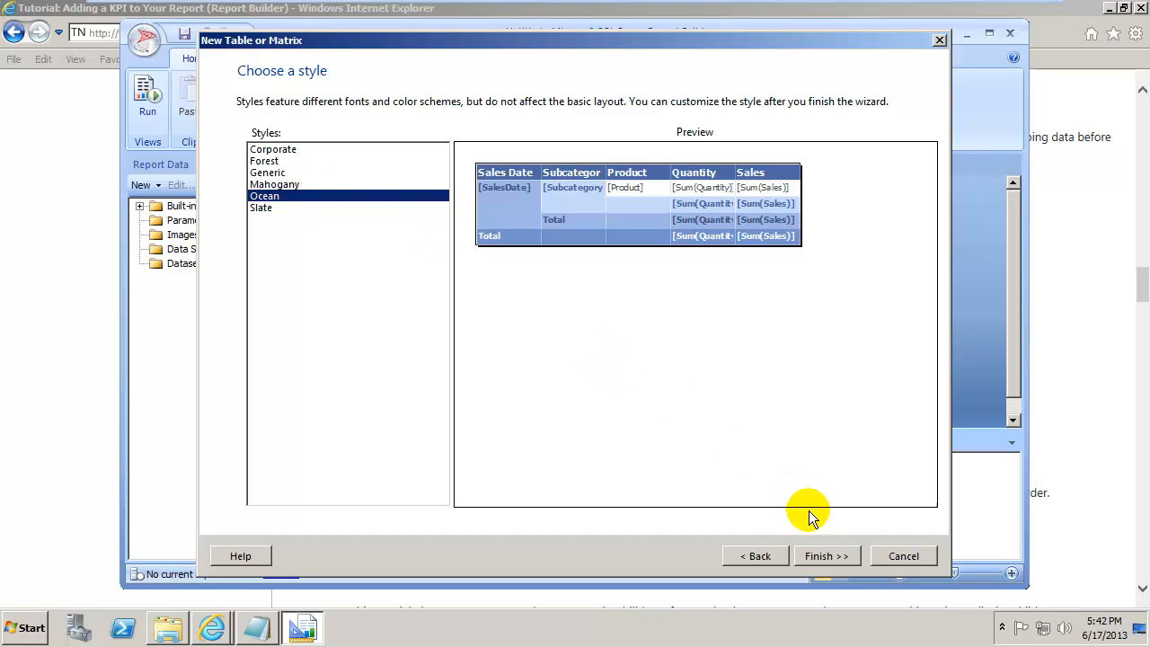
Finish the wizard to insert the matrix and run the report with real sales data
{"action": "left_click", "coordinate": [821, 555]}
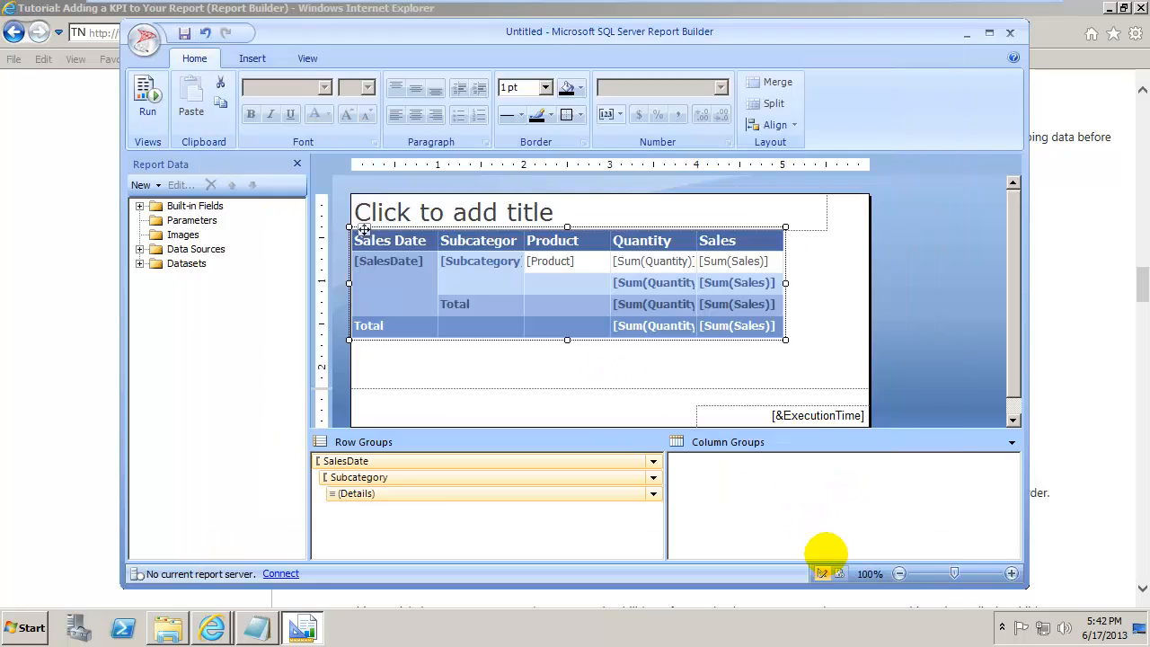
{"action": "mouse_move", "coordinate": [609, 352]}
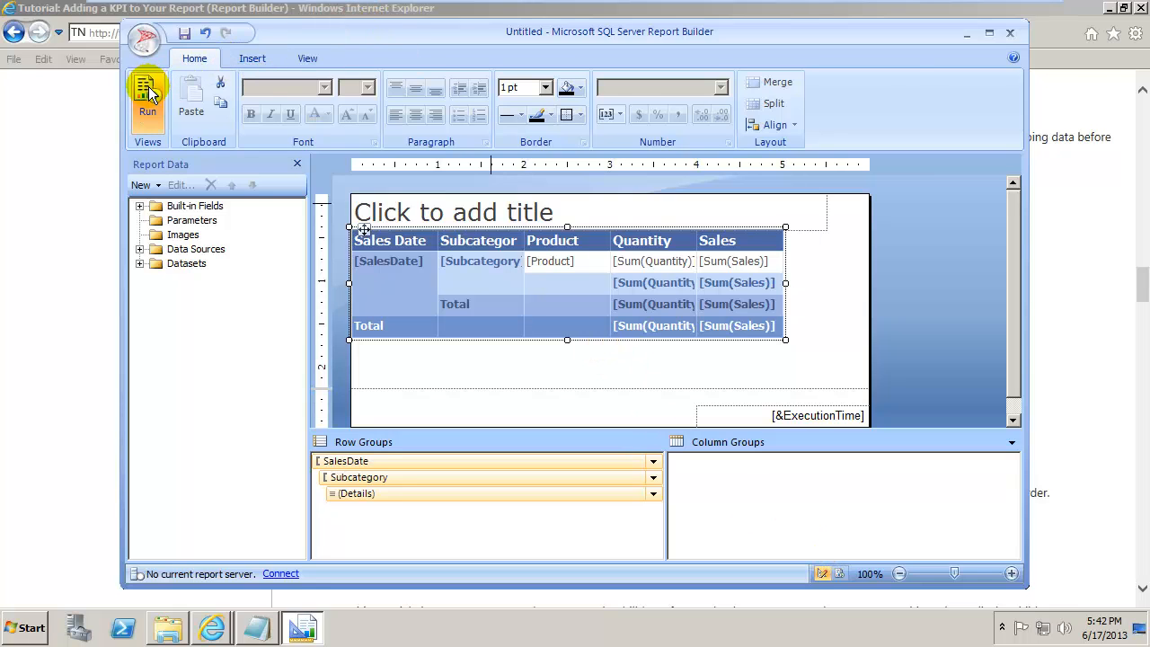
{"action": "left_click", "coordinate": [147, 93]}
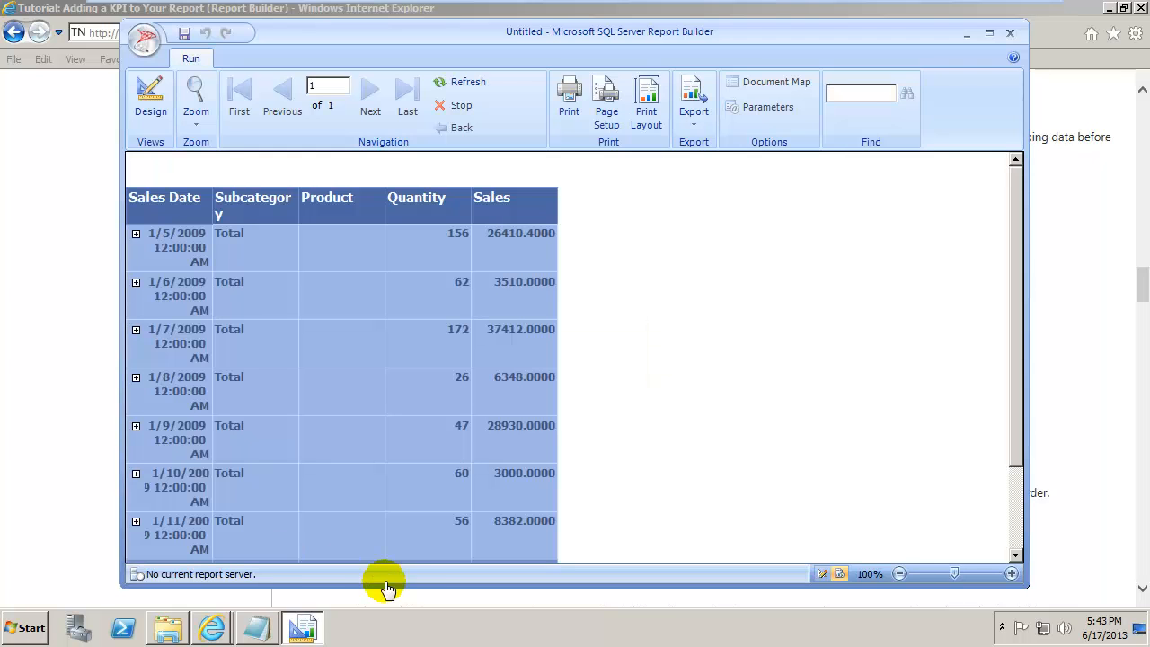
{"action": "mouse_move", "coordinate": [259, 204]}
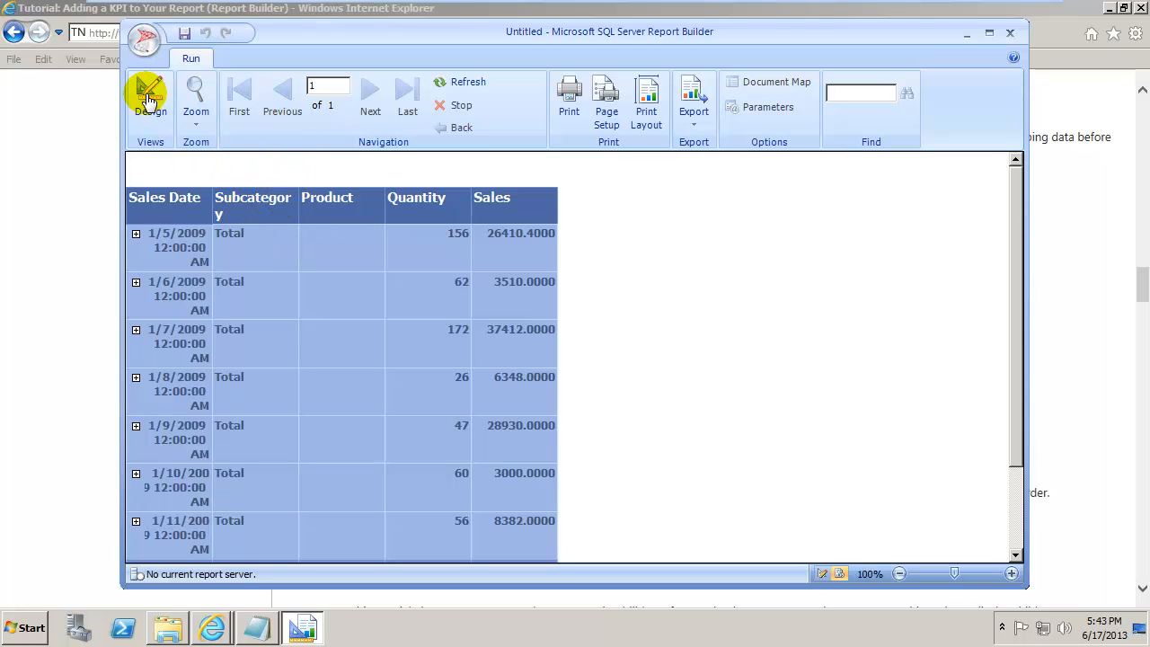
Return to design view and widen the Subcategory column so its header fits
{"action": "left_click", "coordinate": [147, 99]}
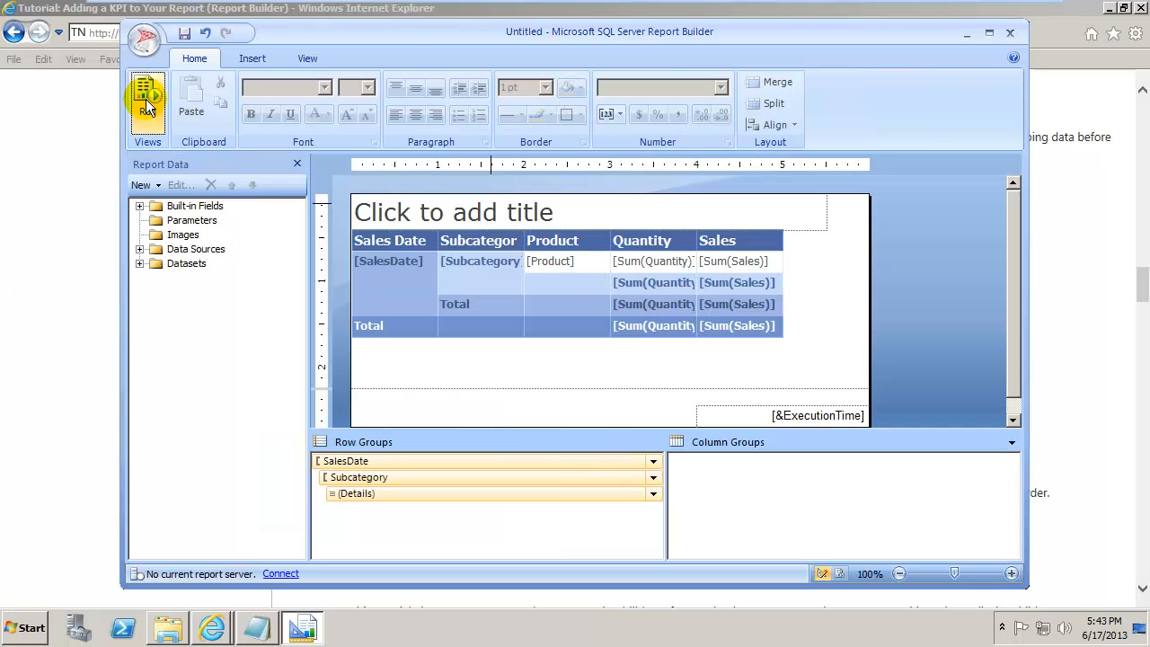
{"action": "mouse_move", "coordinate": [148, 98]}
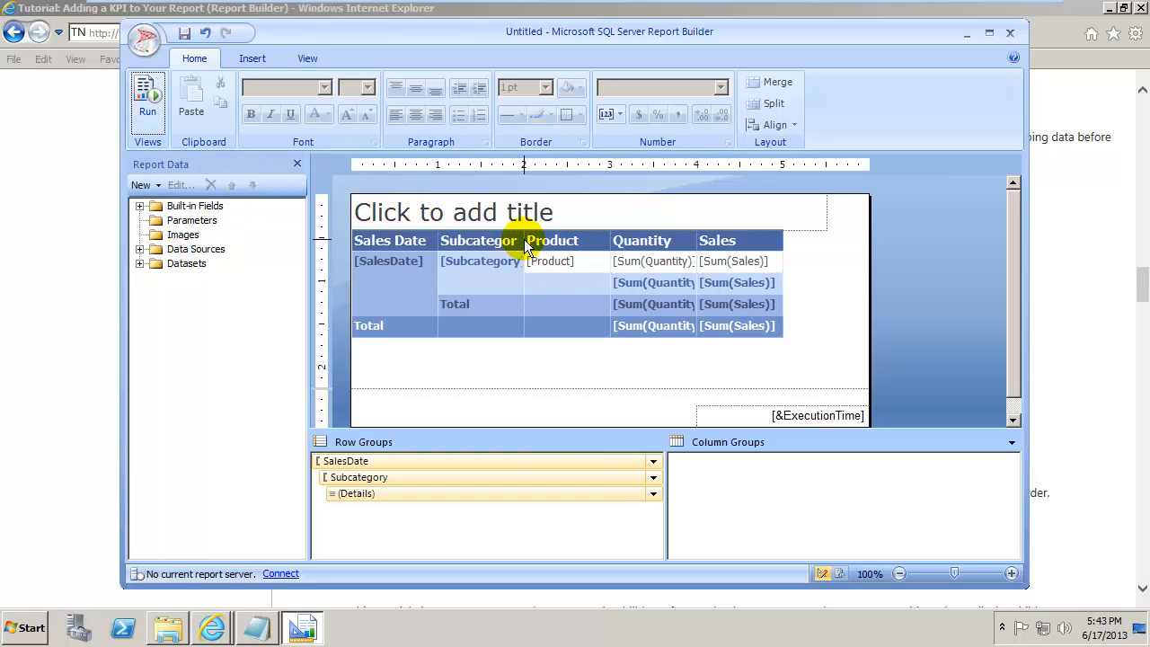
{"action": "left_click", "coordinate": [478, 241]}
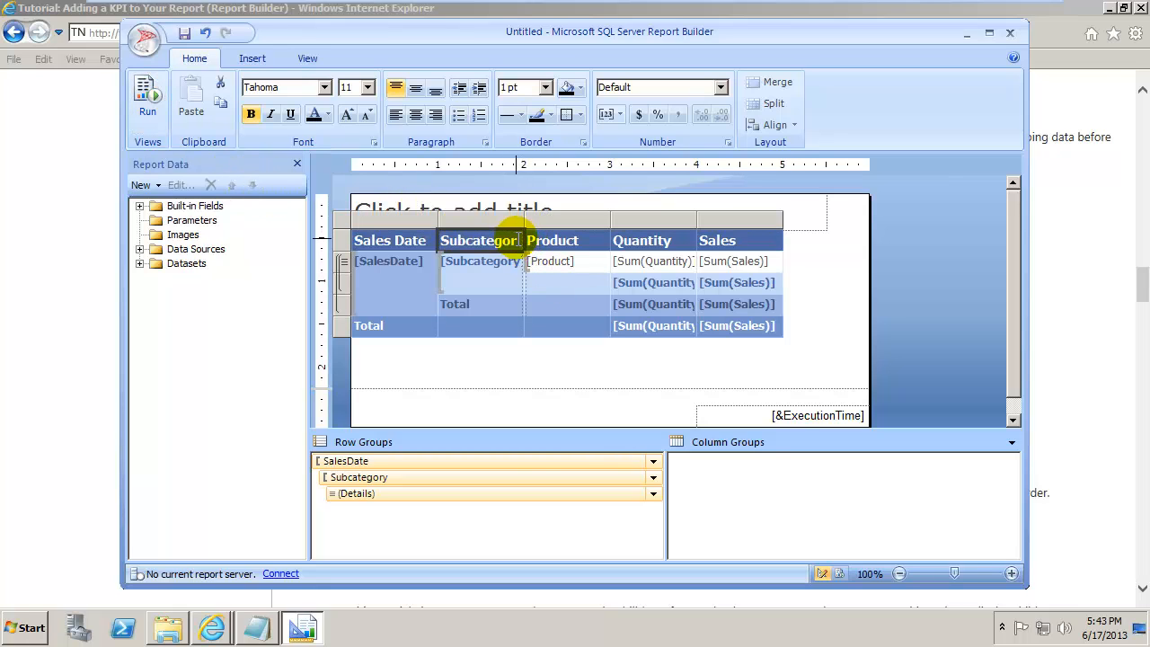
{"action": "left_click_drag", "start_coordinate": [557, 219], "coordinate": [532, 219]}
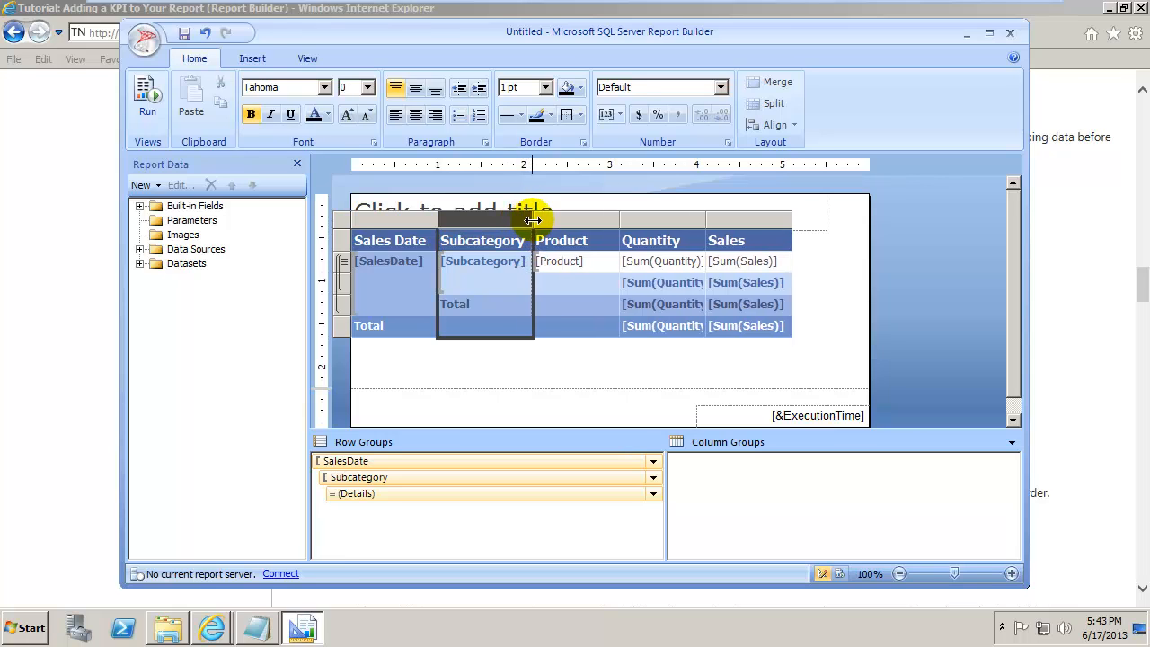
{"action": "left_click_drag", "start_coordinate": [532, 219], "coordinate": [543, 219]}
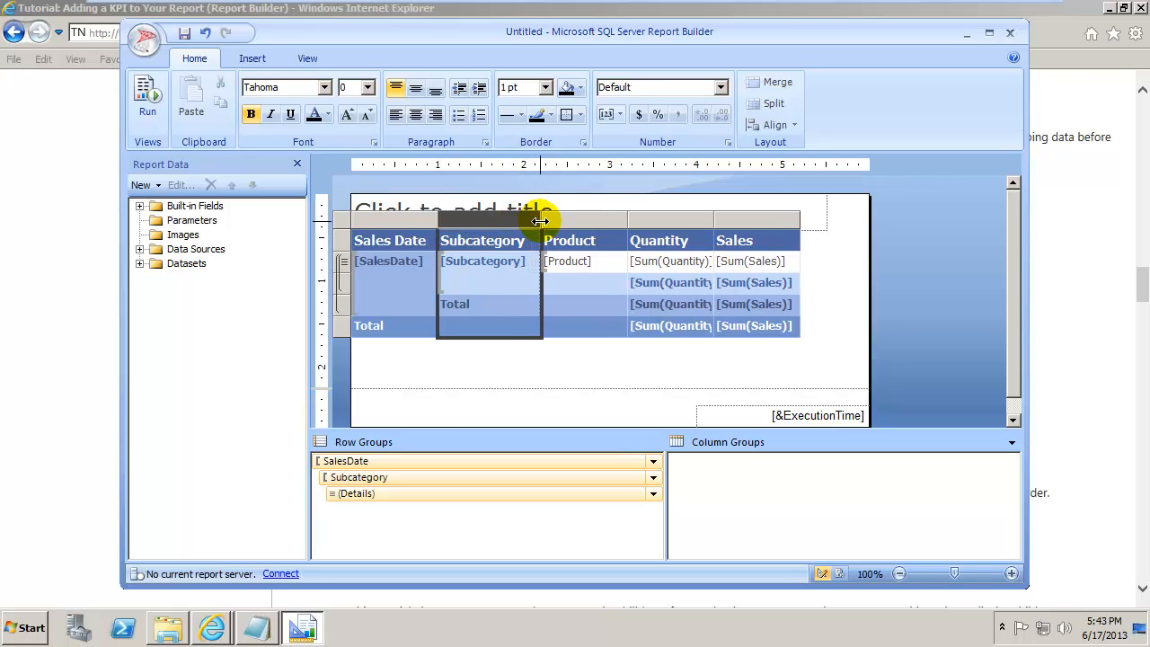